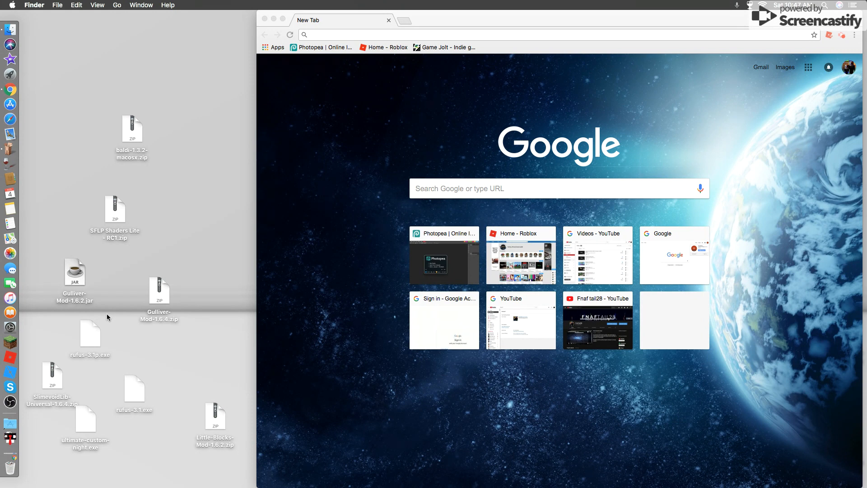
{"action": "mouse_move", "coordinate": [527, 28]}
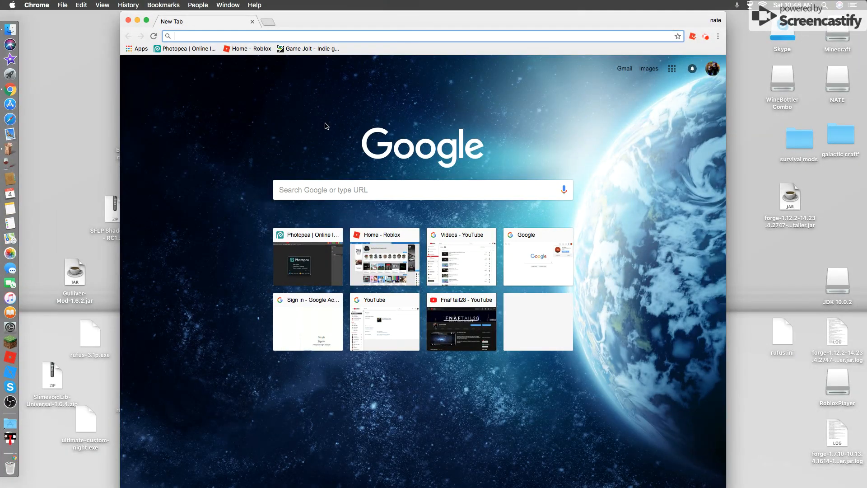
Step: Search Google for 'winebottler' from a new Chrome tab
{"action": "type", "text": "winebottler"}
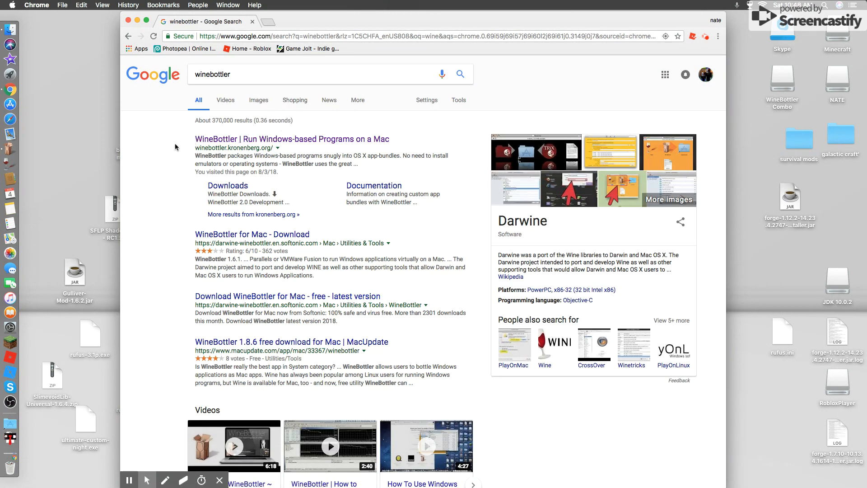
{"action": "mouse_move", "coordinate": [185, 156]}
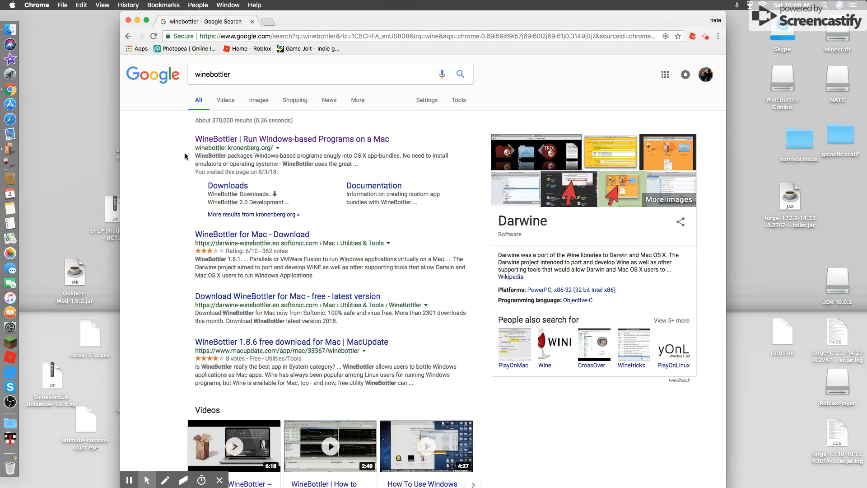
Step: Download WineBottlerCombo_2.0.dmg from the official WineBottler site, getting past the ad page
{"action": "left_click", "coordinate": [292, 139]}
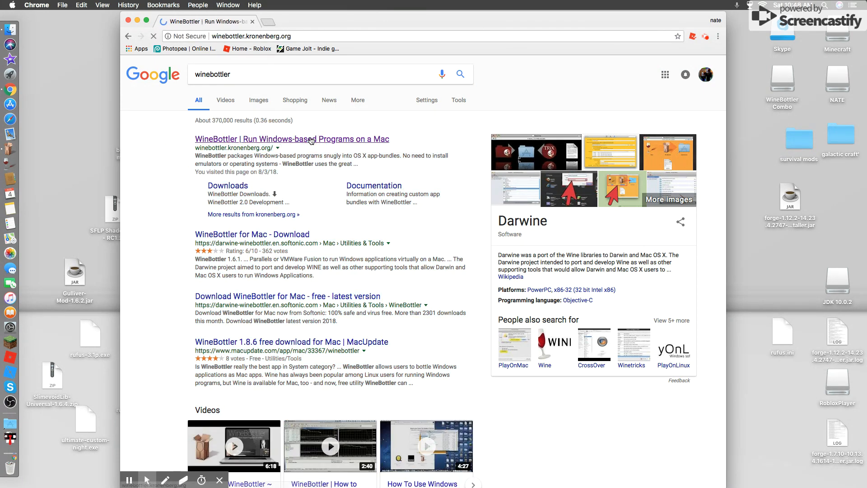
{"action": "left_click", "coordinate": [291, 138]}
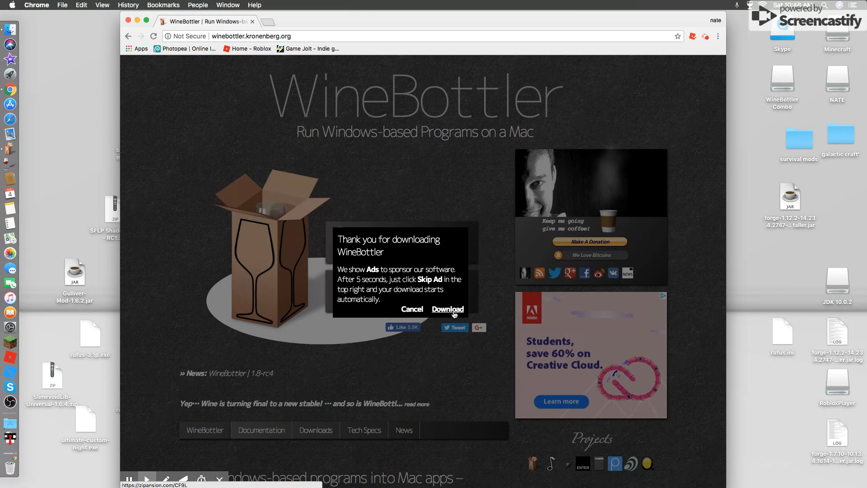
{"action": "left_click", "coordinate": [448, 308]}
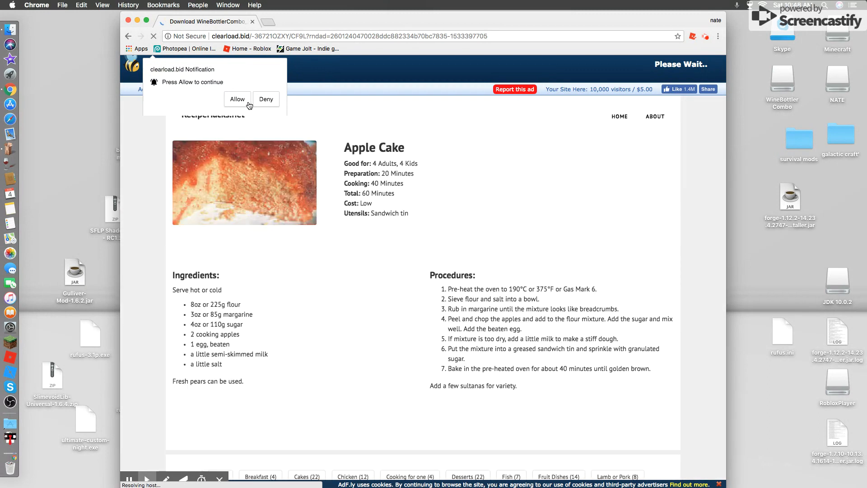
{"action": "left_click", "coordinate": [266, 98]}
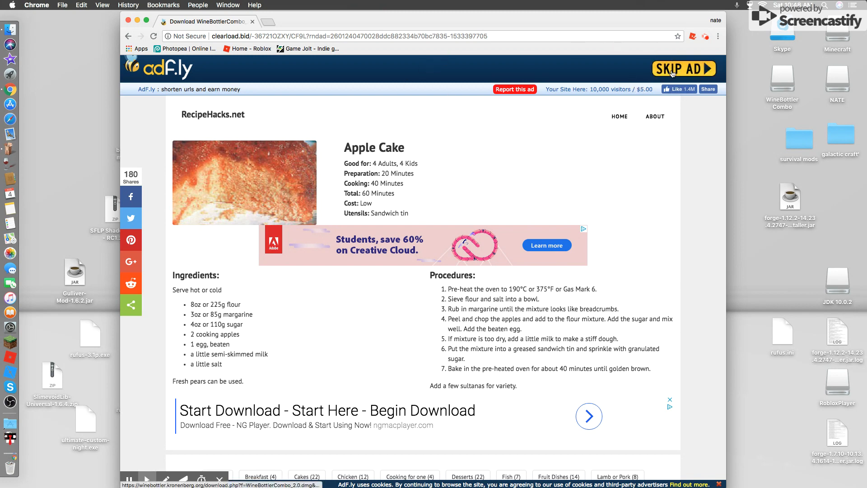
{"action": "left_click", "coordinate": [683, 69]}
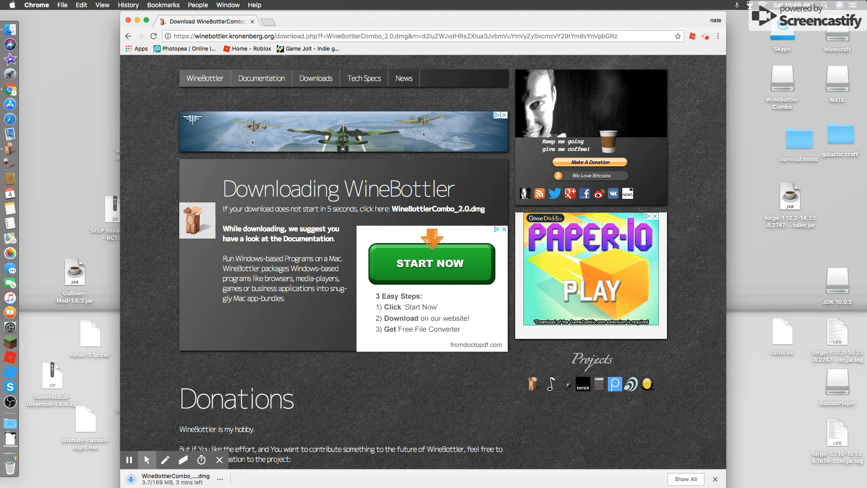
{"action": "mouse_move", "coordinate": [437, 209]}
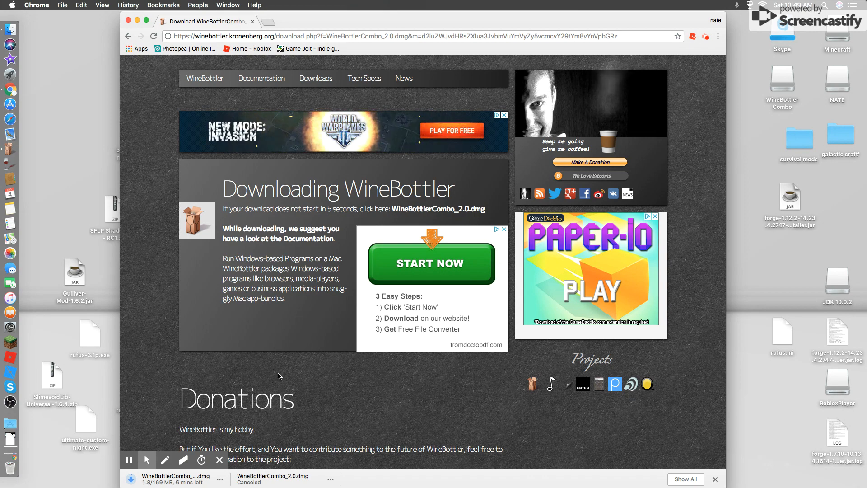
Step: Scroll down and back up the WineBottler download page while the .dmg downloads
{"action": "scroll", "scroll_direction": "down", "scroll_amount": 3}
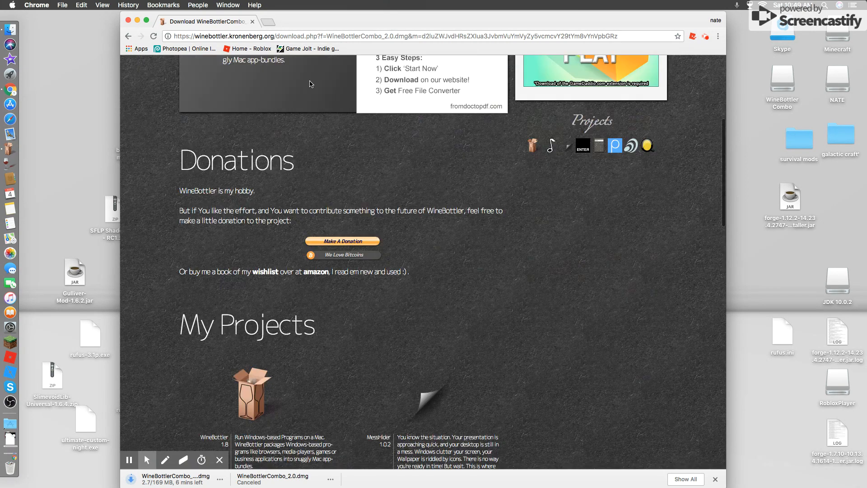
{"action": "scroll", "scroll_direction": "up", "scroll_amount": 3}
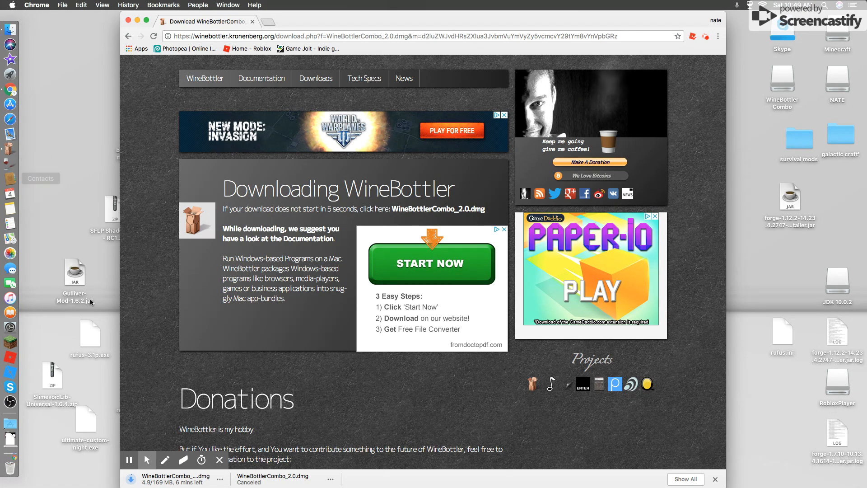
{"action": "mouse_move", "coordinate": [10, 163]}
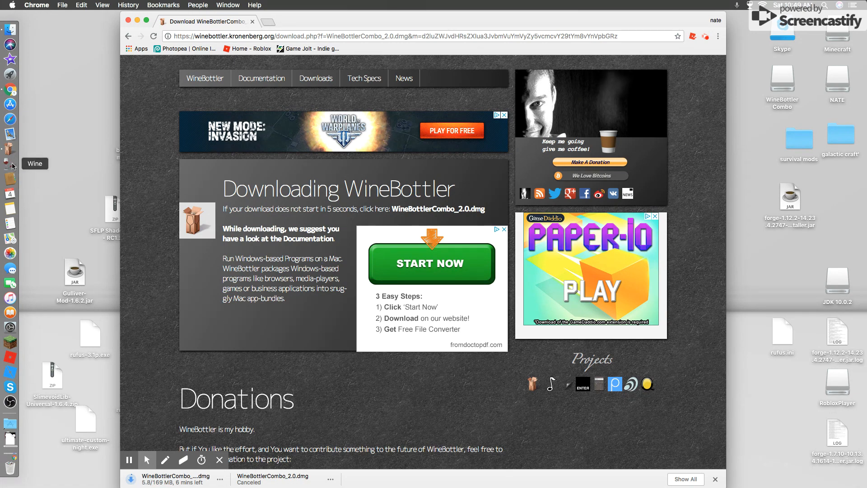
{"action": "mouse_move", "coordinate": [10, 148]}
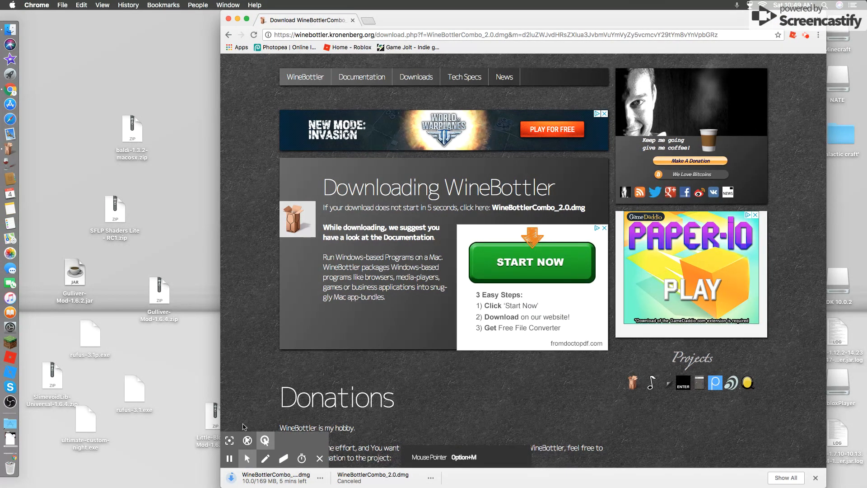
{"action": "mouse_move", "coordinate": [77, 175]}
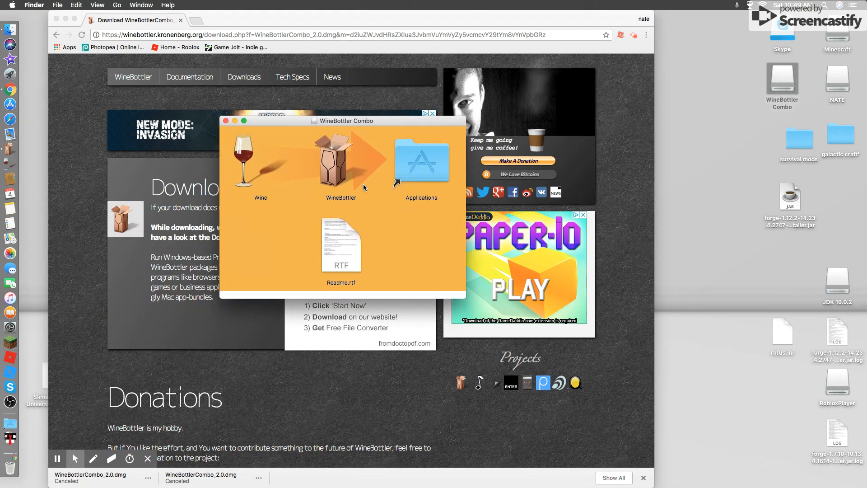
{"action": "mouse_move", "coordinate": [282, 198]}
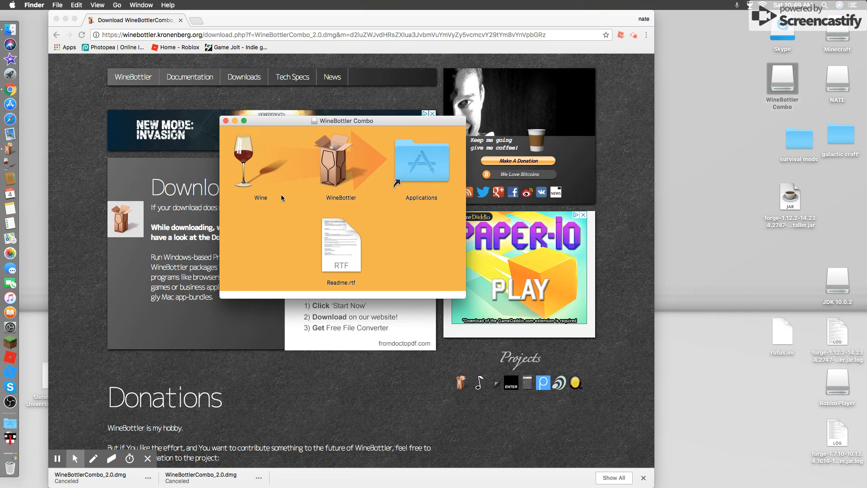
{"action": "mouse_move", "coordinate": [304, 168]}
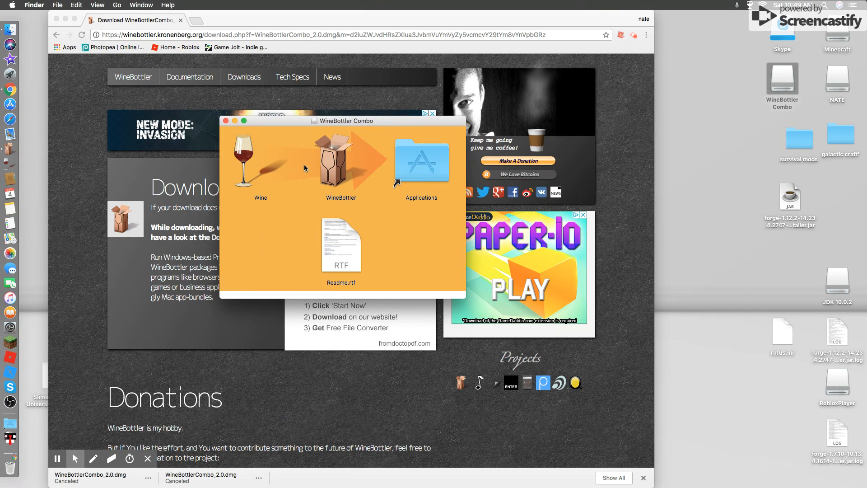
{"action": "mouse_move", "coordinate": [239, 155]}
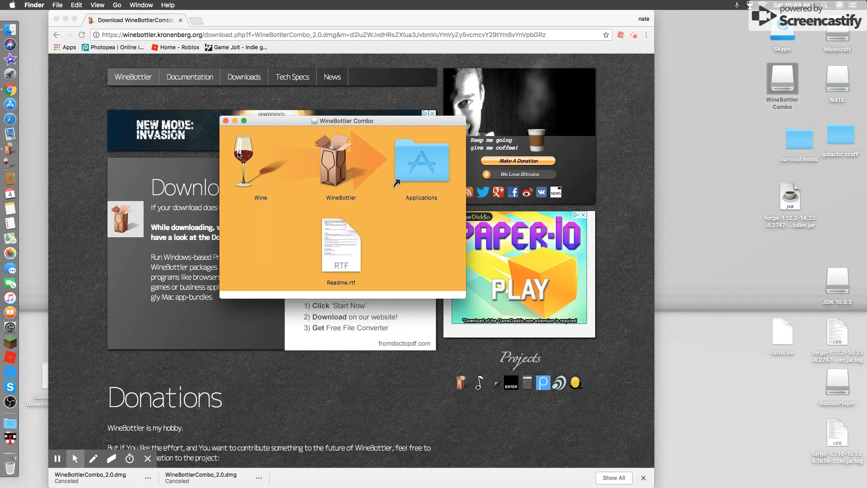
{"action": "mouse_move", "coordinate": [335, 178]}
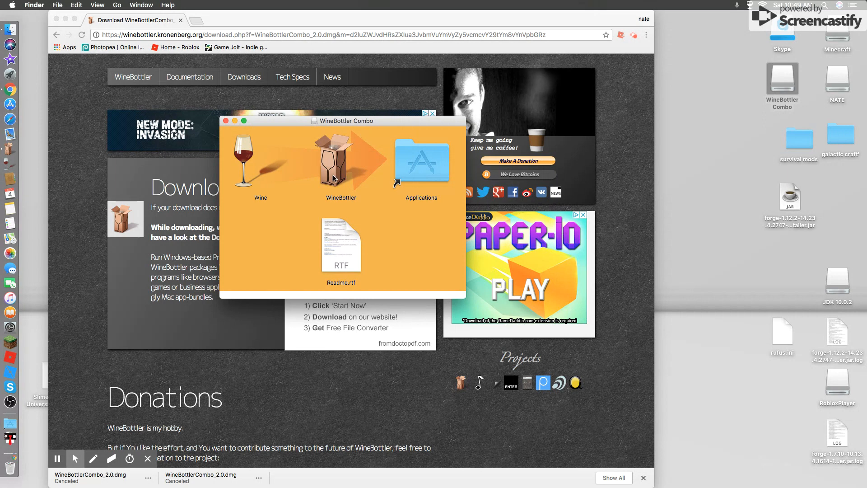
{"action": "mouse_move", "coordinate": [307, 183]}
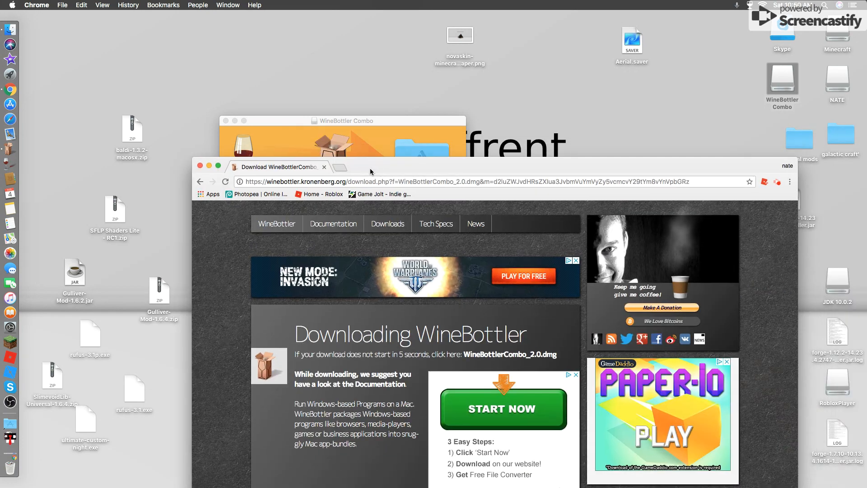
Step: Move Chrome aside, close the WineBottler Combo window, and bring up WineBottler's Dock menu
{"action": "left_click", "coordinate": [343, 121]}
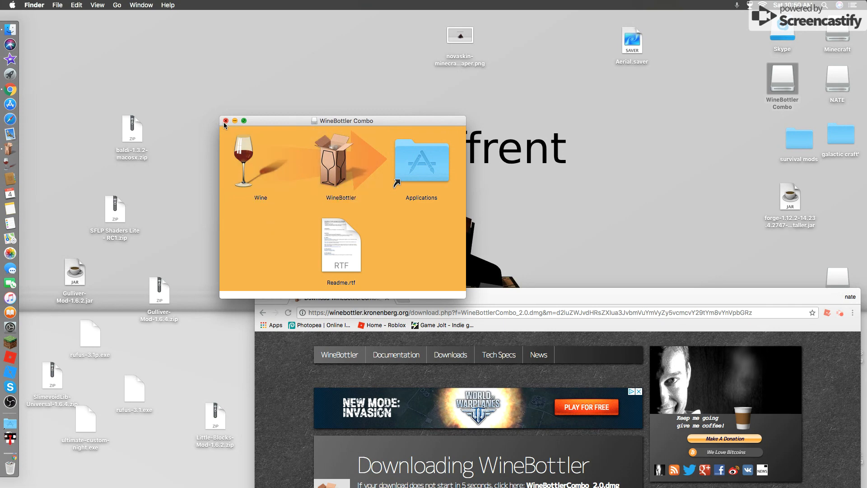
{"action": "left_click", "coordinate": [225, 120]}
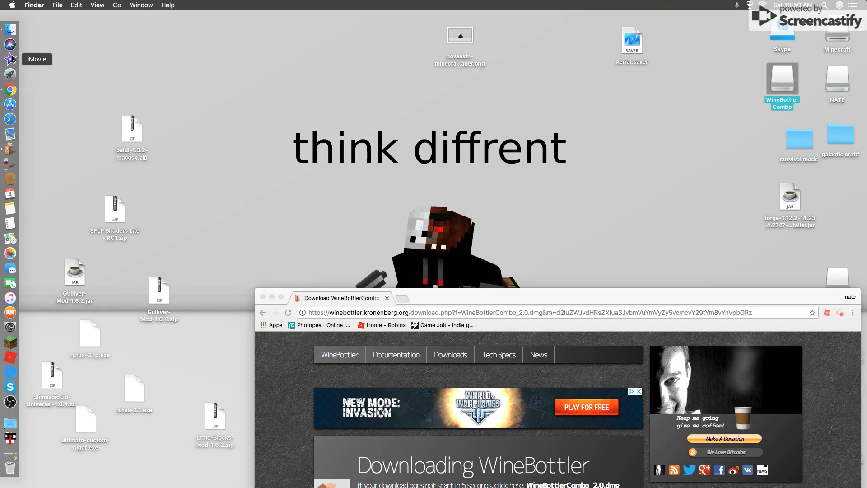
{"action": "mouse_move", "coordinate": [5, 230]}
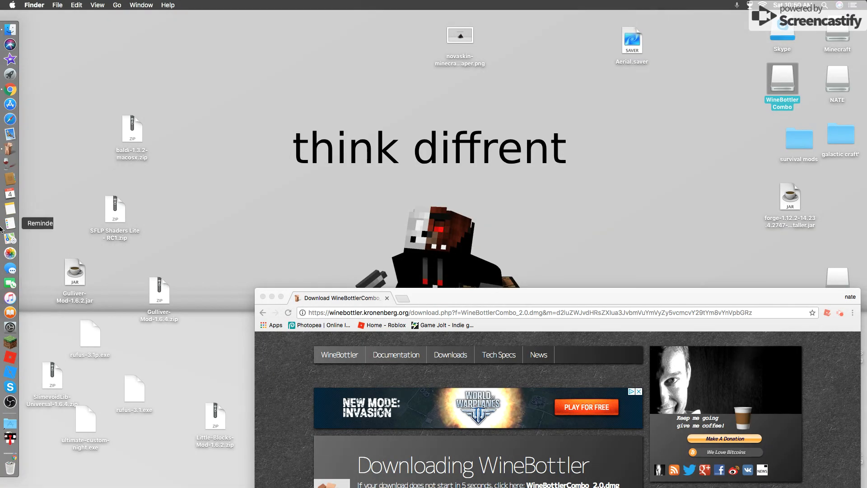
{"action": "mouse_move", "coordinate": [5, 153]}
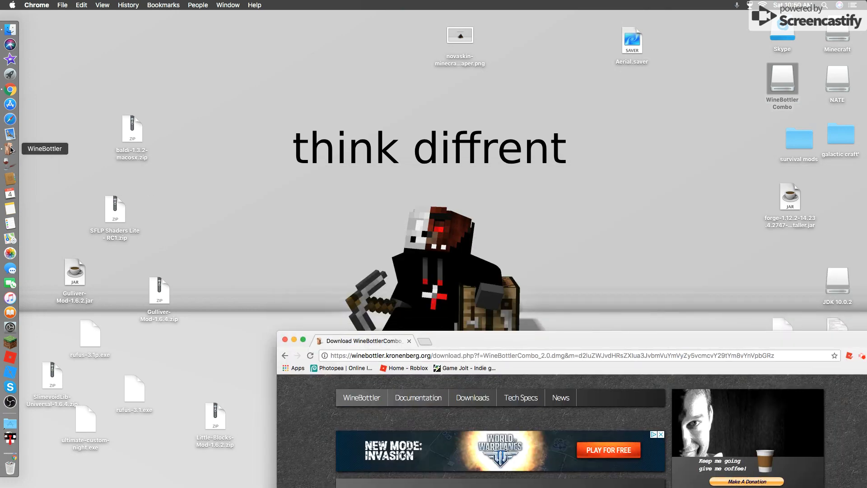
{"action": "right_click", "coordinate": [9, 149]}
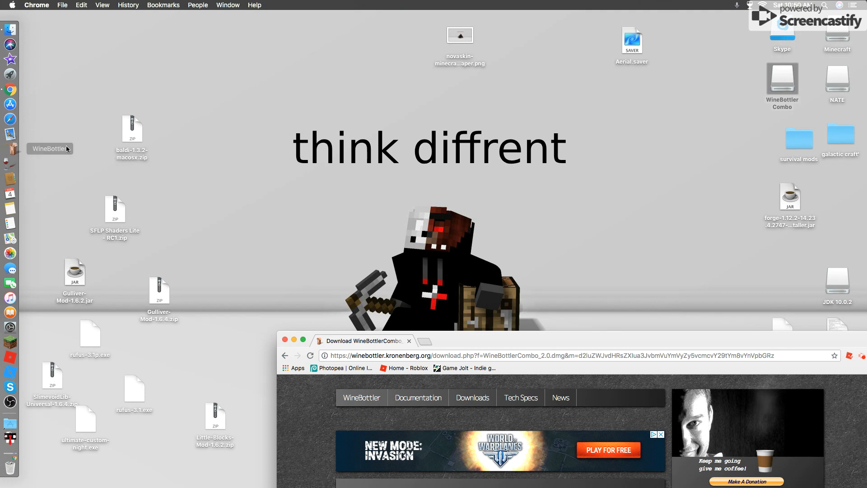
{"action": "mouse_move", "coordinate": [127, 212]}
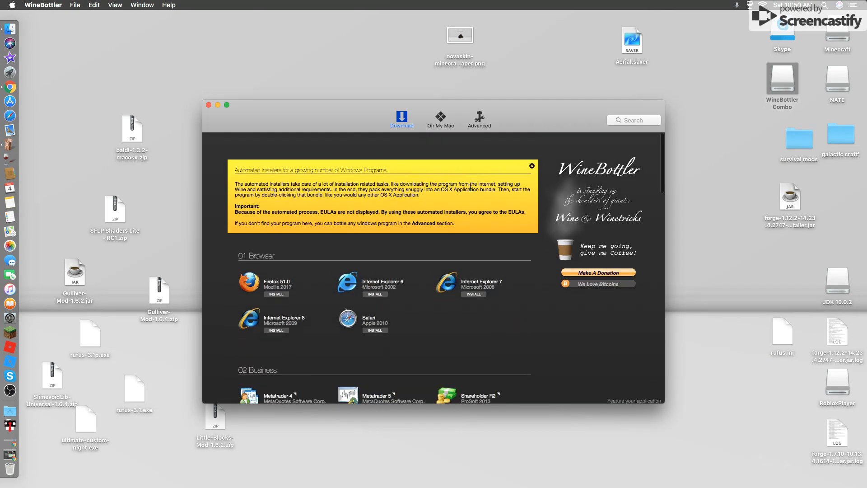
Step: Dismiss the automated installers notice and browse the downloadable installers list
{"action": "left_click", "coordinate": [531, 165]}
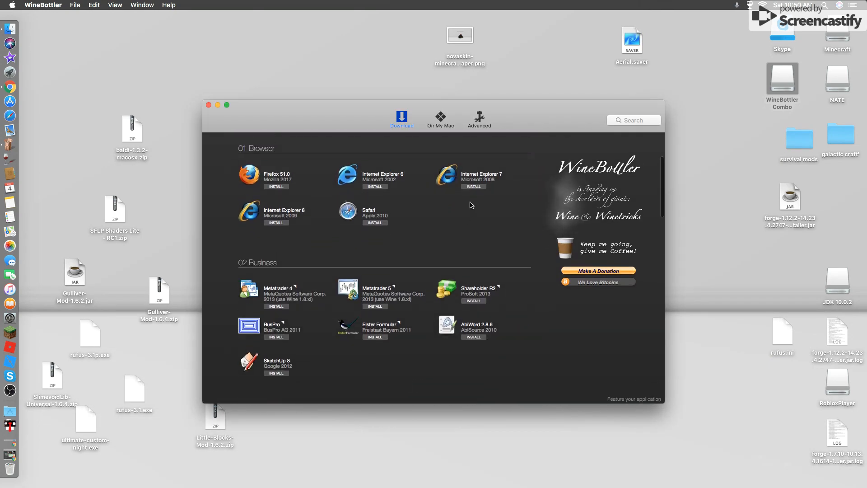
{"action": "mouse_move", "coordinate": [302, 212]}
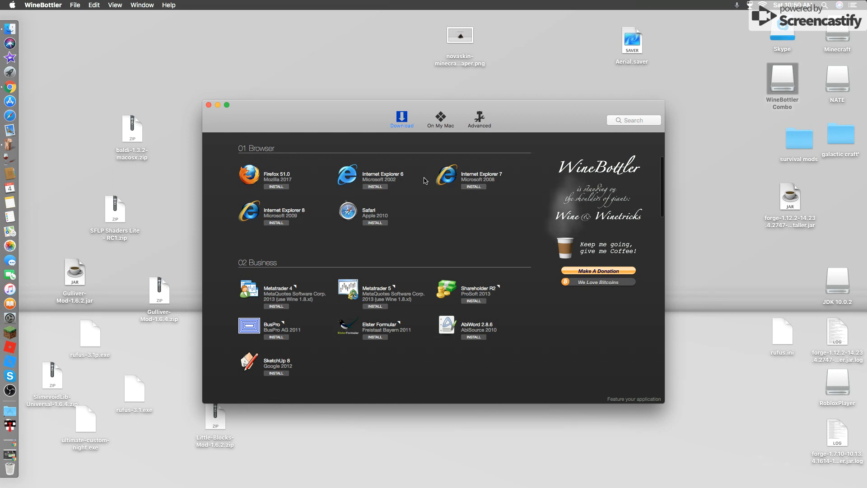
{"action": "scroll", "scroll_direction": "down", "scroll_amount": 3}
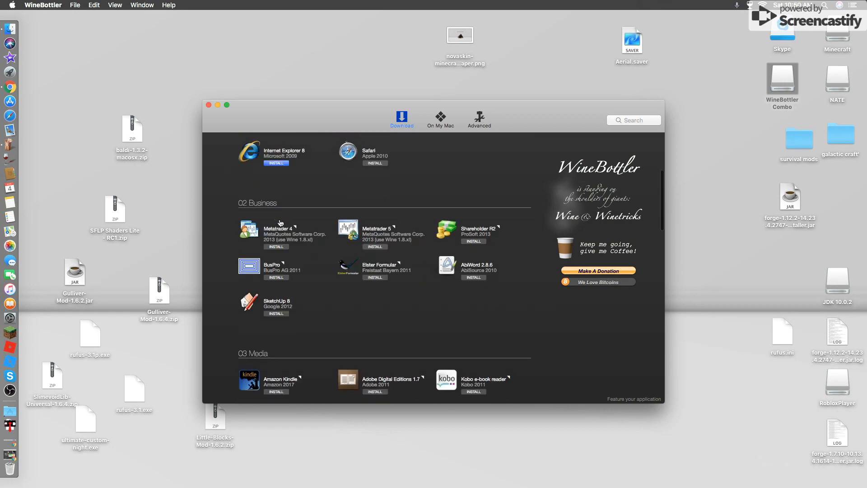
{"action": "scroll", "scroll_direction": "down", "scroll_amount": 3}
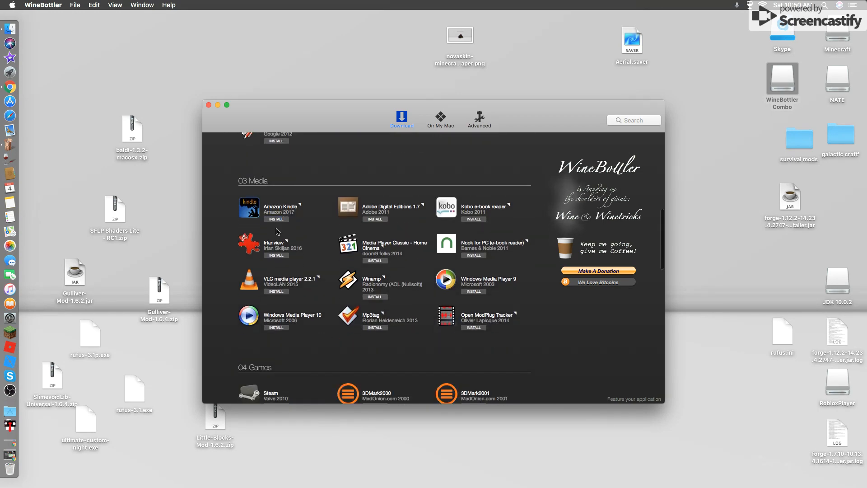
{"action": "scroll", "scroll_direction": "up", "scroll_amount": 3}
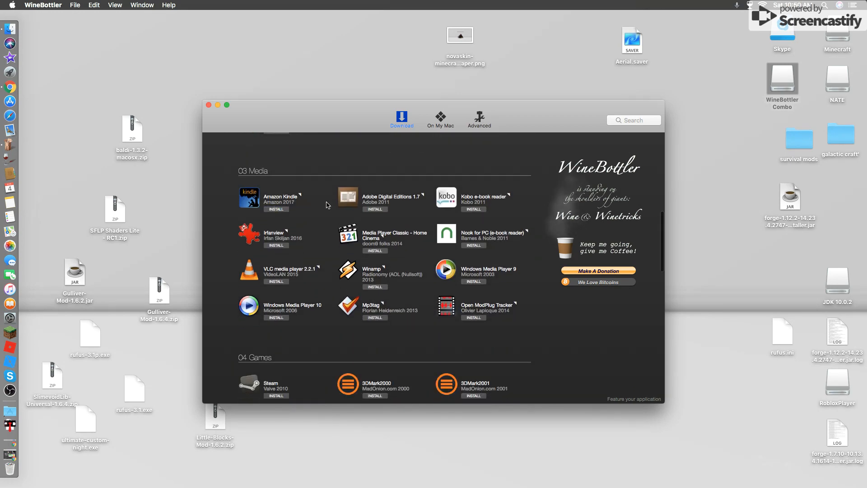
{"action": "scroll", "scroll_direction": "down", "scroll_amount": 3}
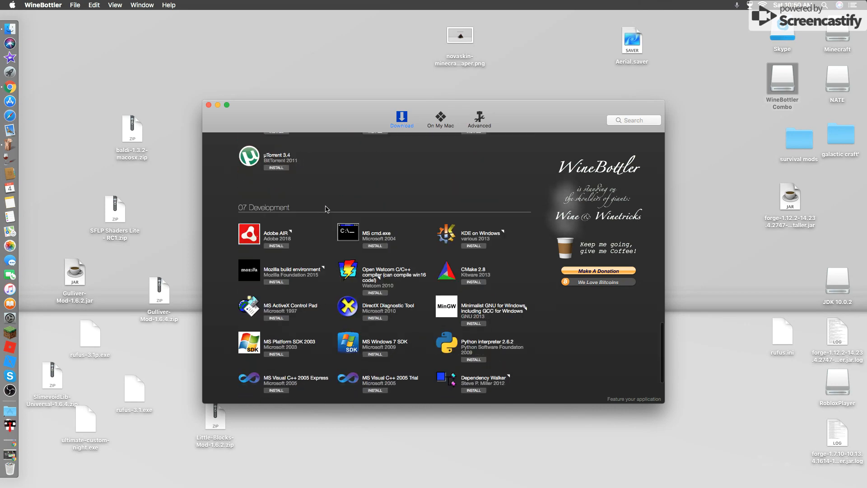
{"action": "scroll", "scroll_direction": "down", "scroll_amount": 3}
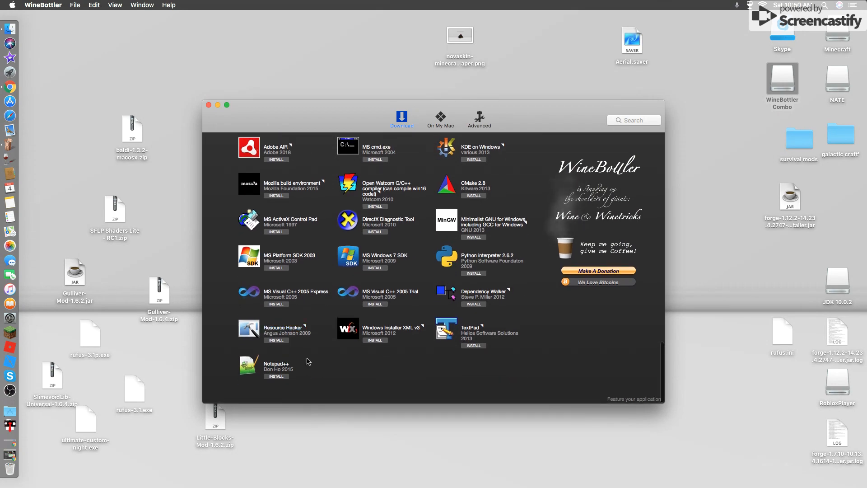
{"action": "scroll", "scroll_direction": "up", "scroll_amount": 3}
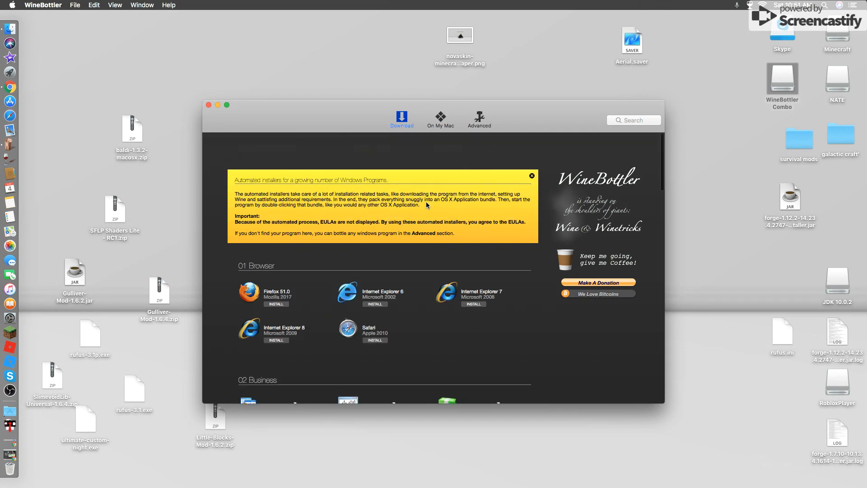
Step: View the Advanced and On My Mac sections, return to Download, and close WineBottler
{"action": "left_click", "coordinate": [479, 117]}
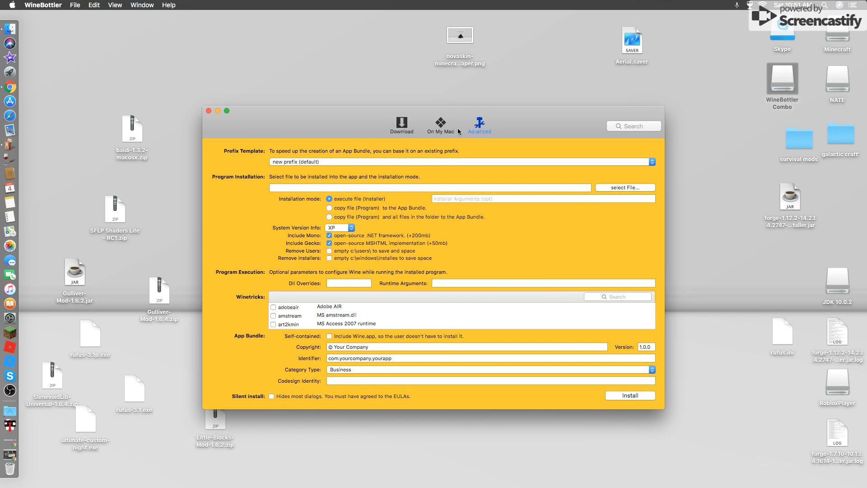
{"action": "left_click", "coordinate": [440, 124]}
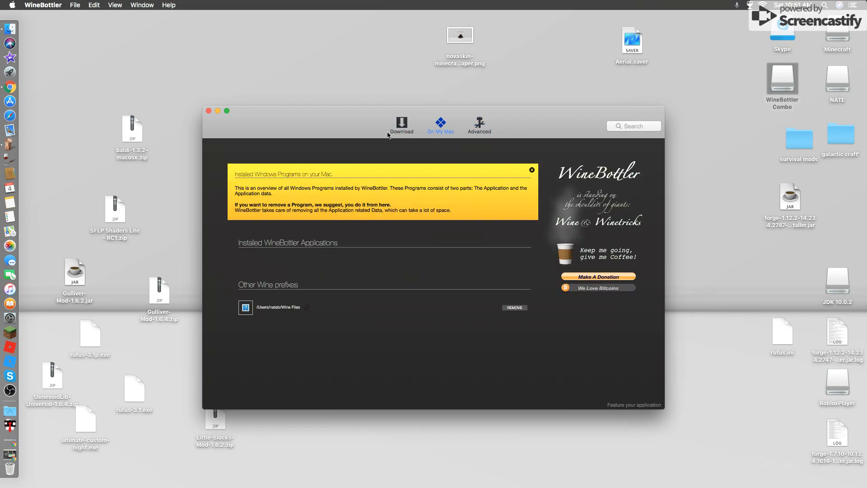
{"action": "left_click", "coordinate": [402, 123]}
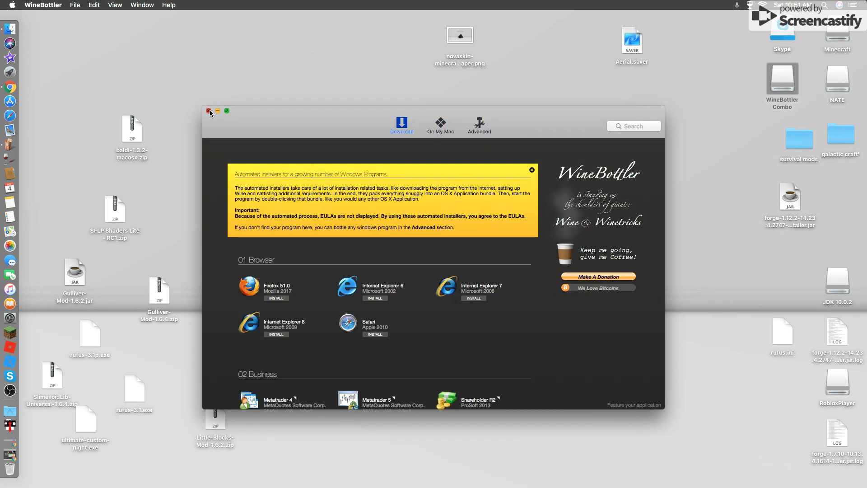
{"action": "left_click", "coordinate": [209, 111]}
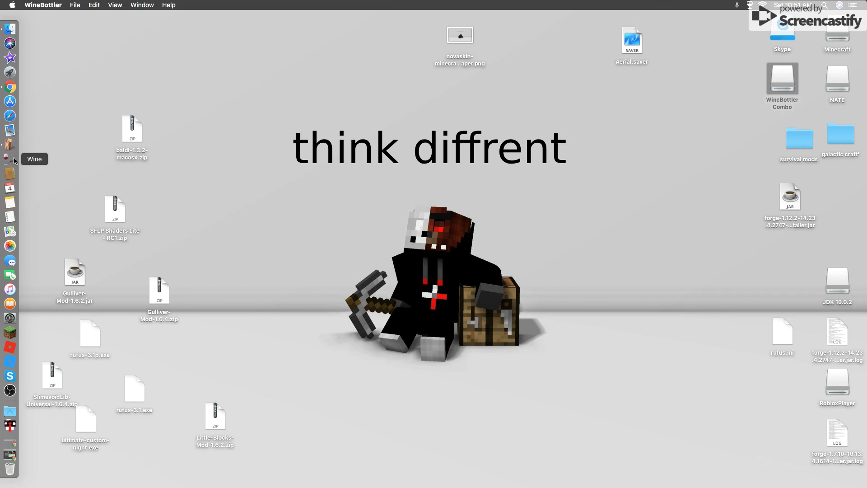
{"action": "mouse_move", "coordinate": [33, 179]}
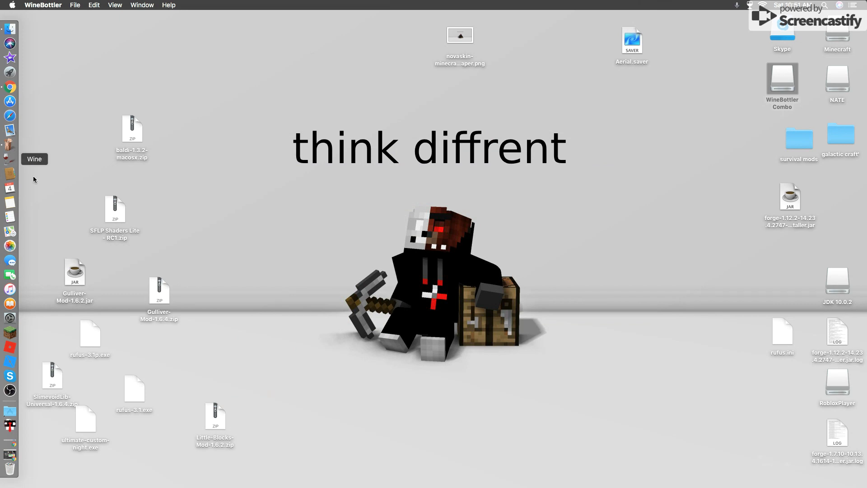
{"action": "mouse_move", "coordinate": [92, 452]}
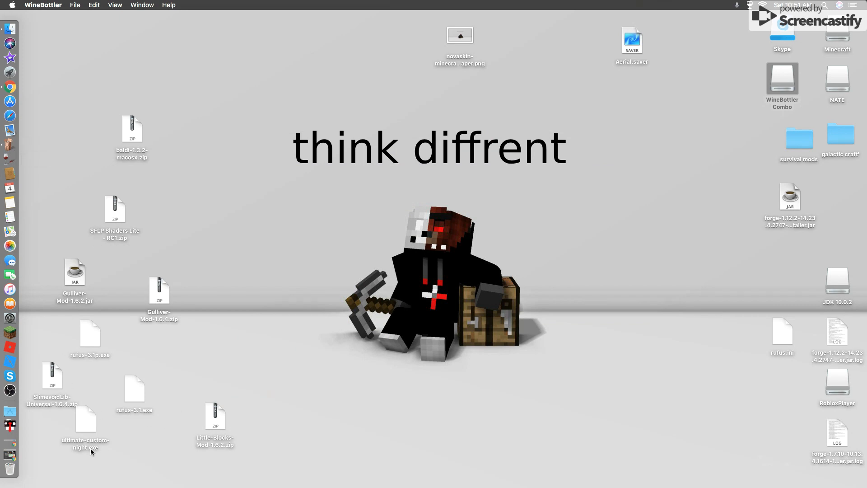
{"action": "mouse_move", "coordinate": [148, 382]}
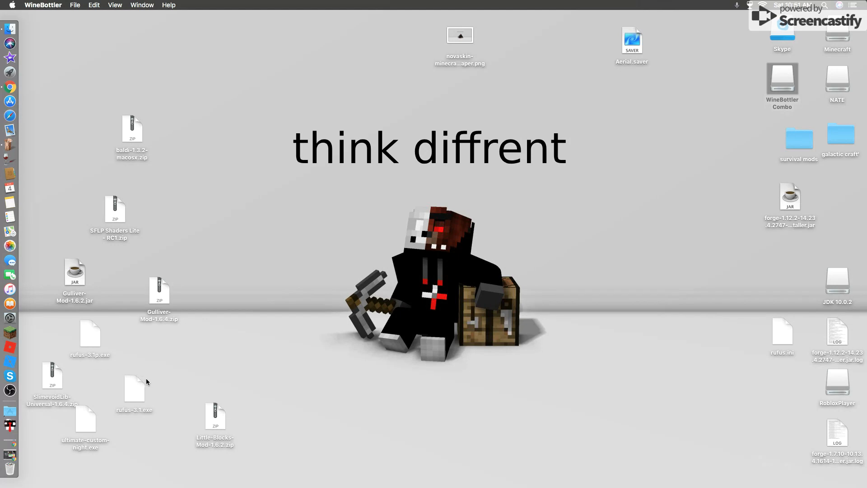
{"action": "mouse_move", "coordinate": [133, 392]}
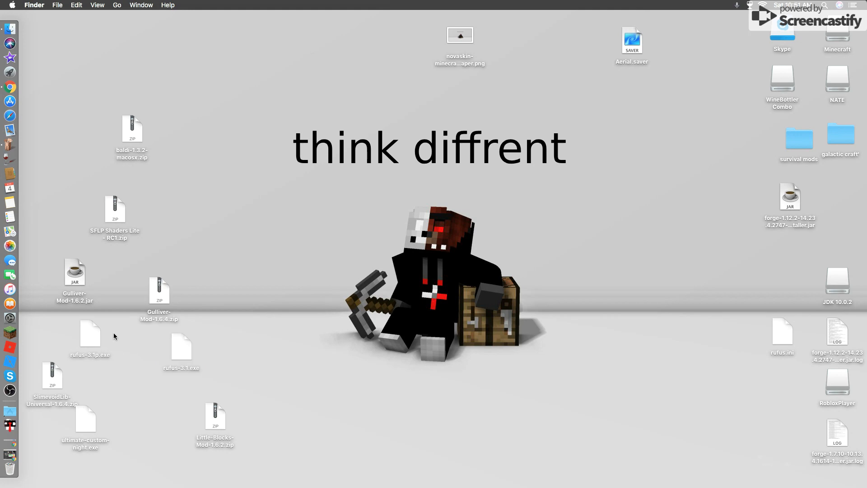
{"action": "mouse_move", "coordinate": [86, 344]}
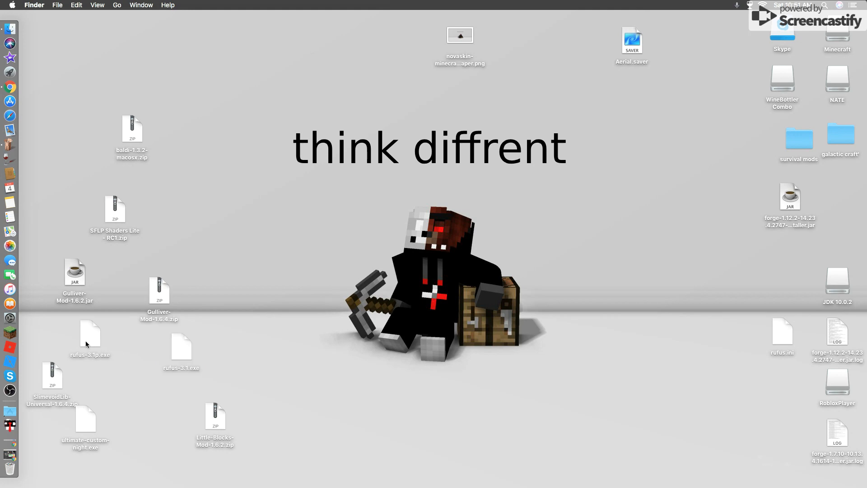
{"action": "mouse_move", "coordinate": [171, 320]}
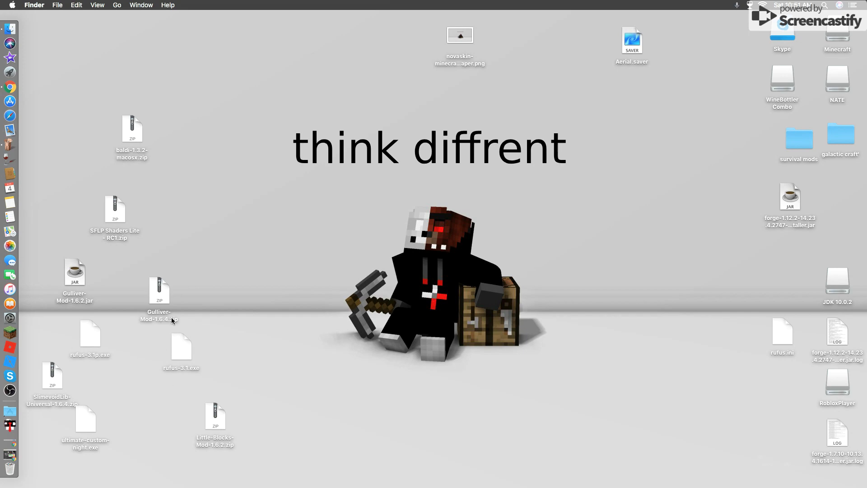
{"action": "mouse_move", "coordinate": [10, 409]}
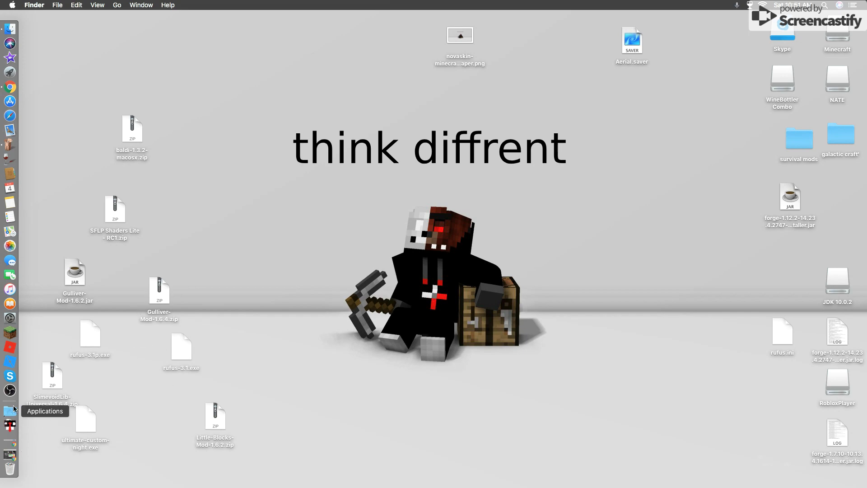
Step: Move rufus-2.1.exe from Downloads to the desktop and launch it with Wine
{"action": "left_click", "coordinate": [9, 410]}
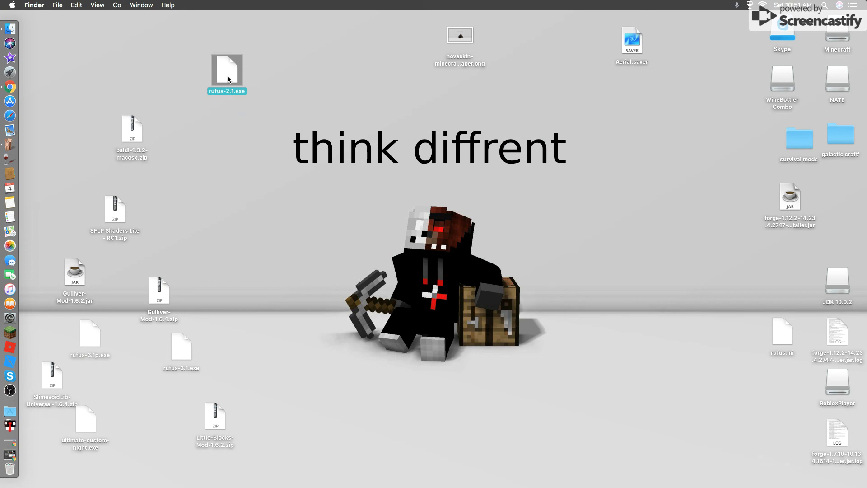
{"action": "left_click_drag", "start_coordinate": [227, 72], "coordinate": [23, 157]}
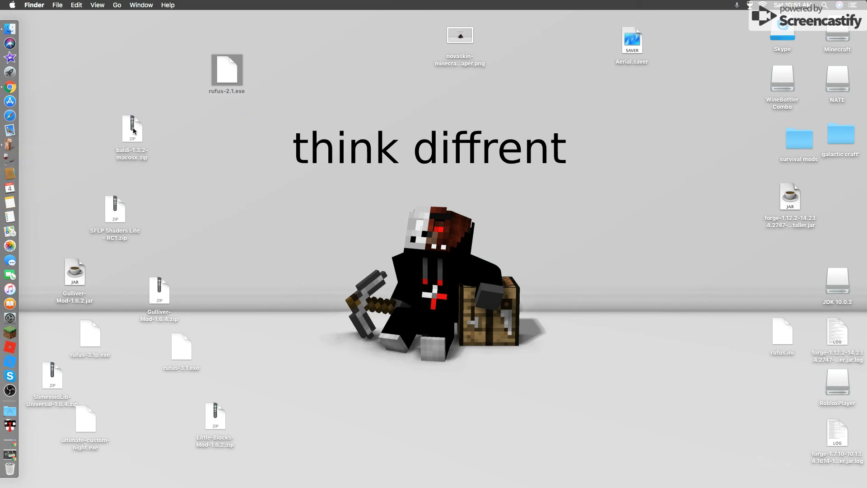
{"action": "left_click", "coordinate": [227, 70]}
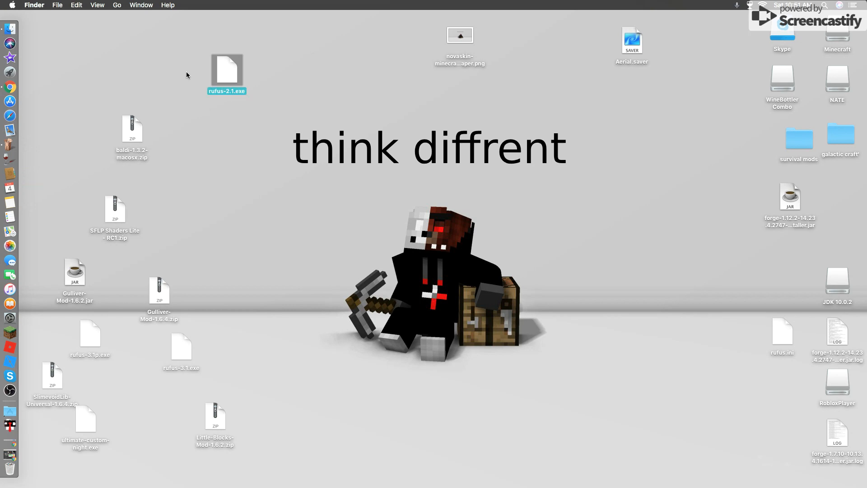
{"action": "left_click", "coordinate": [188, 74]}
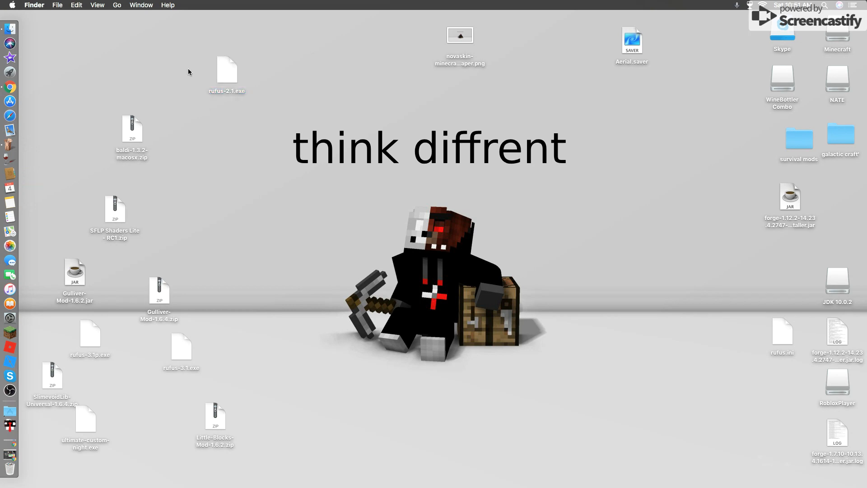
{"action": "mouse_move", "coordinate": [201, 101]}
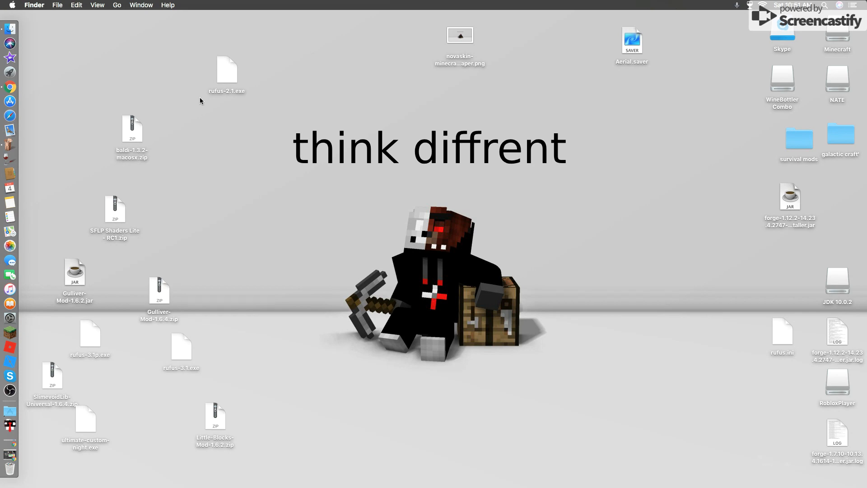
{"action": "mouse_move", "coordinate": [262, 79]}
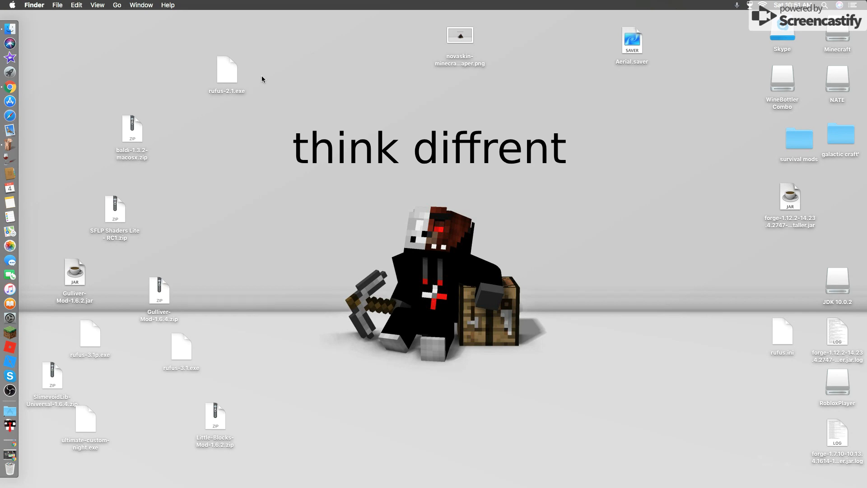
{"action": "mouse_move", "coordinate": [9, 143]}
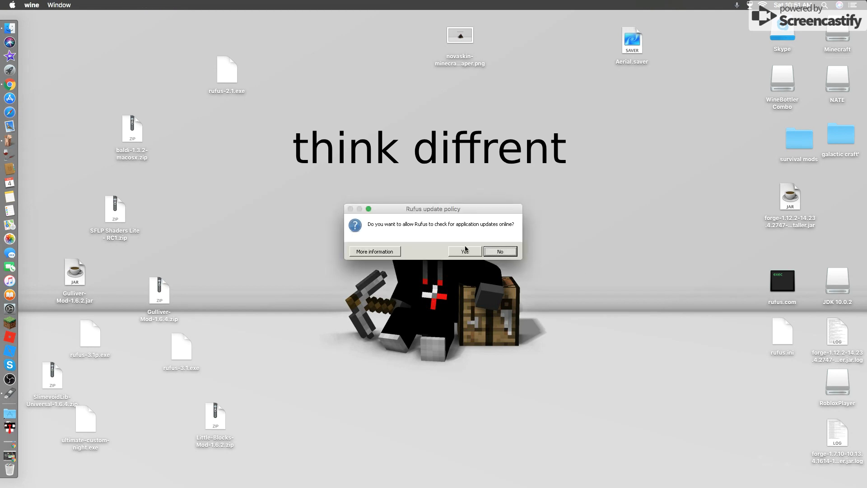
Step: Answer Rufus's update policy prompt, check its About details, then quit Rufus
{"action": "left_click", "coordinate": [463, 252]}
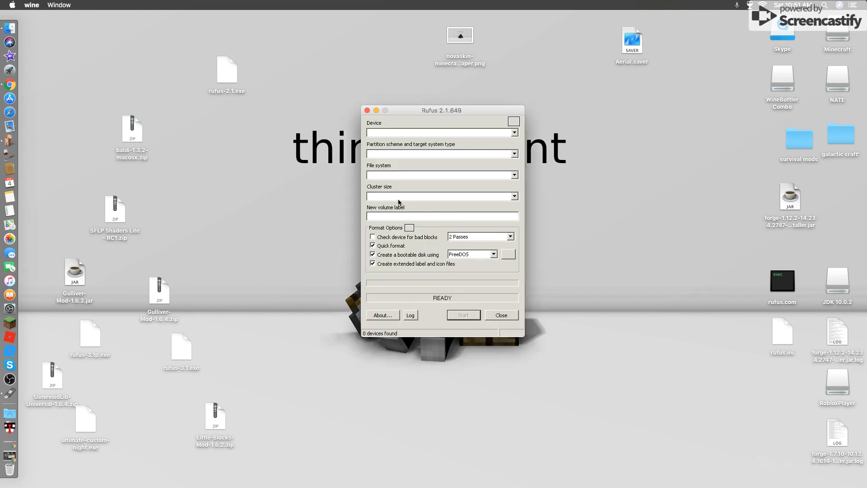
{"action": "mouse_move", "coordinate": [467, 180]}
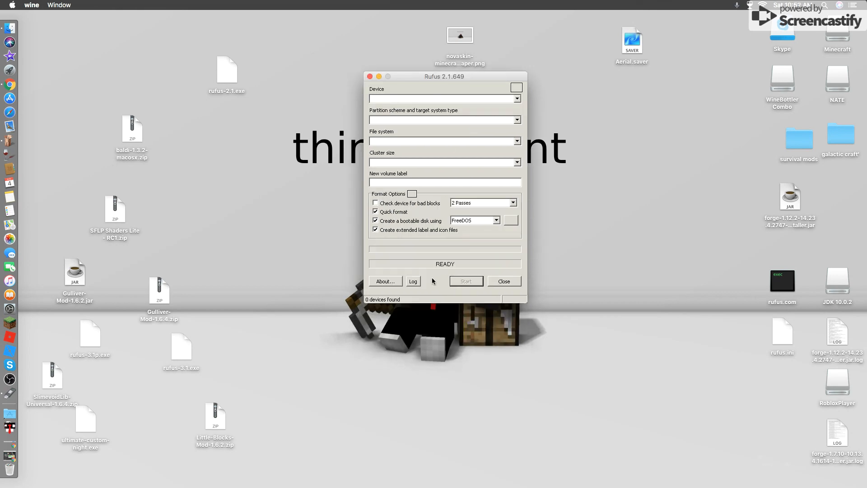
{"action": "left_click", "coordinate": [385, 281]}
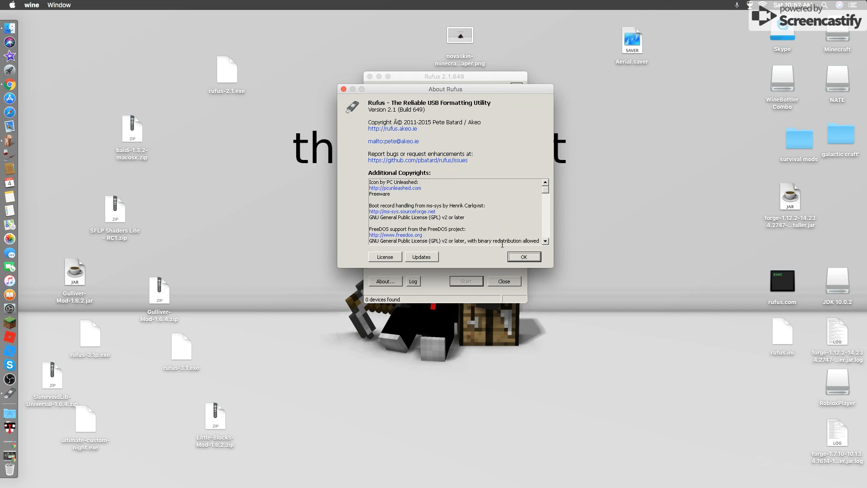
{"action": "left_click", "coordinate": [523, 256]}
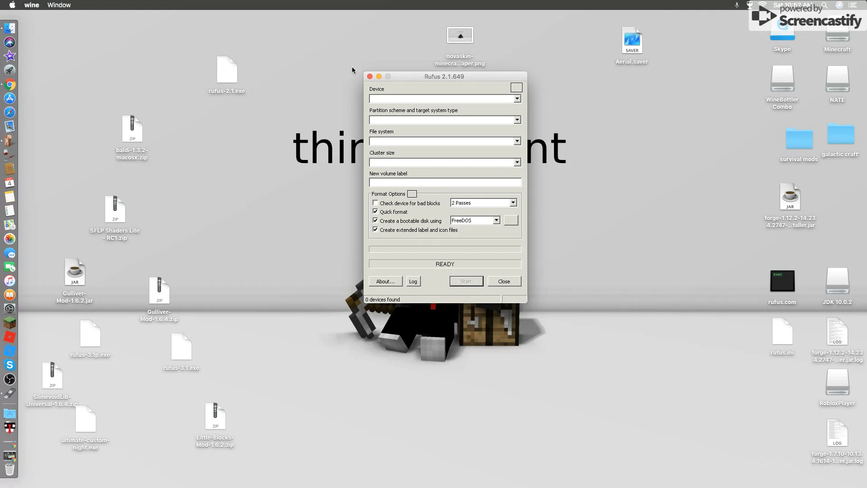
{"action": "left_click", "coordinate": [503, 281]}
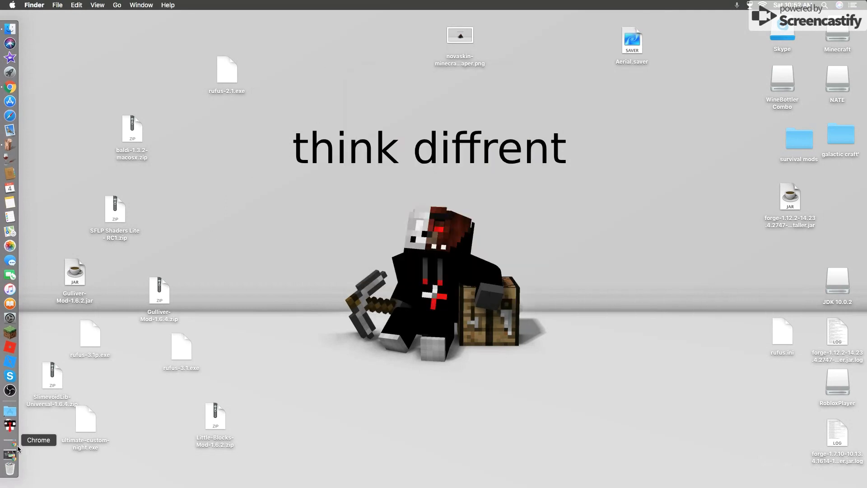
{"action": "mouse_move", "coordinate": [8, 454]}
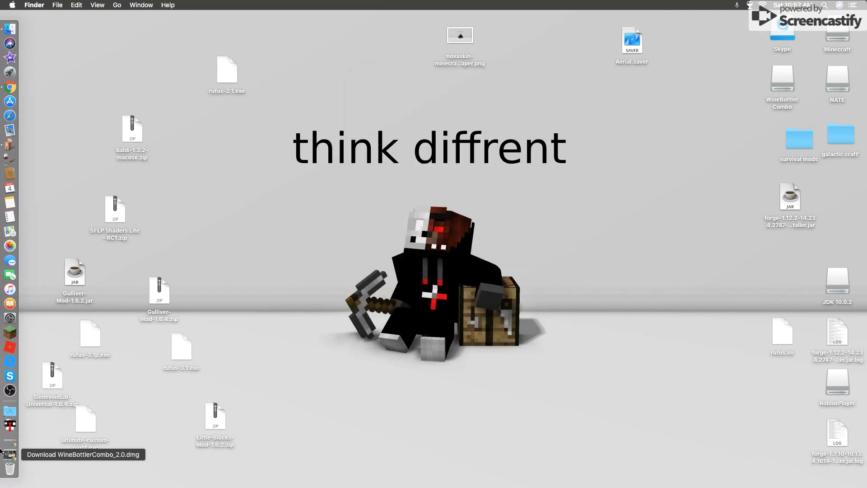
{"action": "mouse_move", "coordinate": [9, 411]}
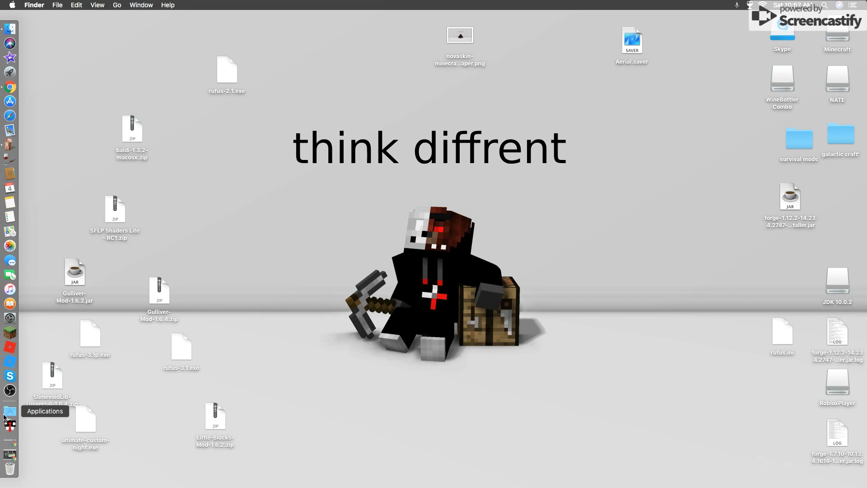
Step: Stop replacing the desktop ultimate-custom-night.exe with the Downloads copy and select the desktop file
{"action": "left_click", "coordinate": [9, 410]}
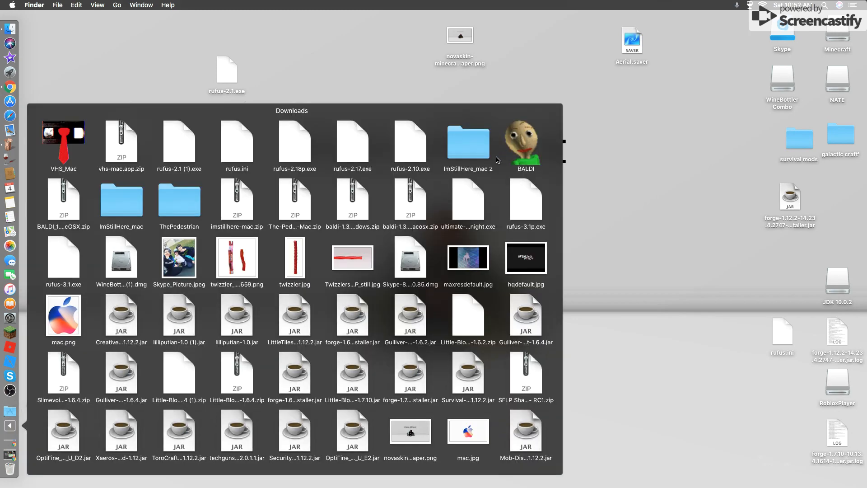
{"action": "mouse_move", "coordinate": [240, 195]}
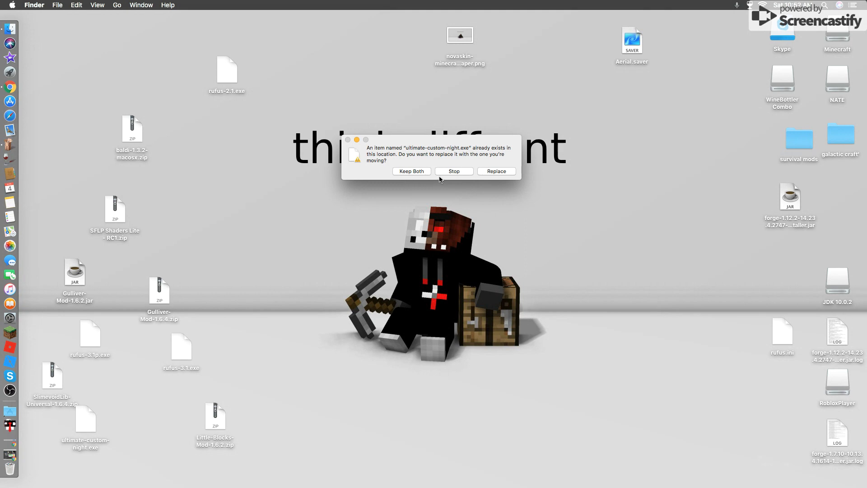
{"action": "mouse_move", "coordinate": [443, 173]}
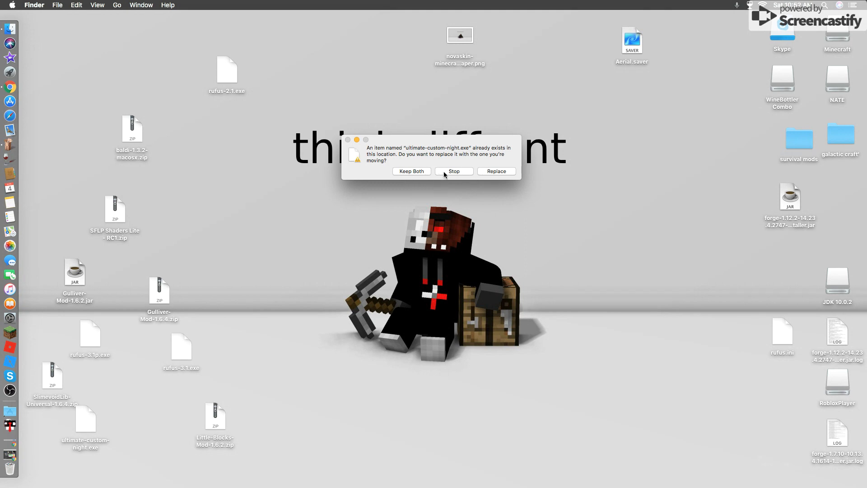
{"action": "left_click", "coordinate": [454, 170]}
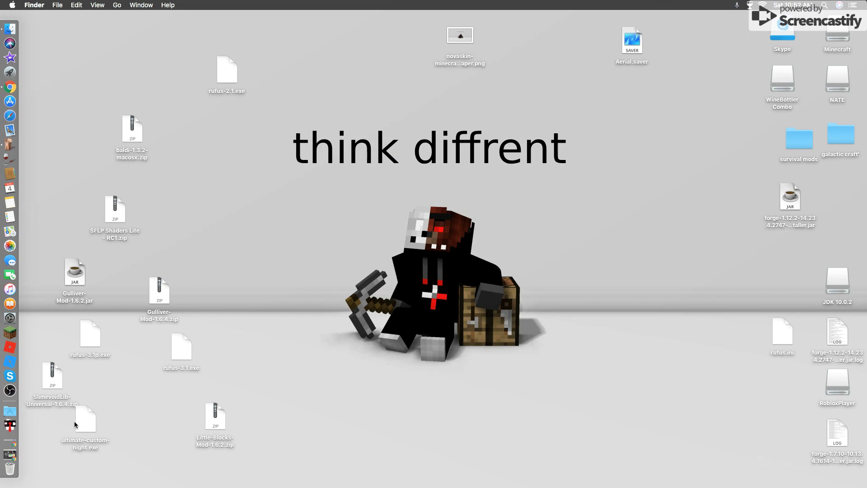
{"action": "left_click", "coordinate": [9, 87]}
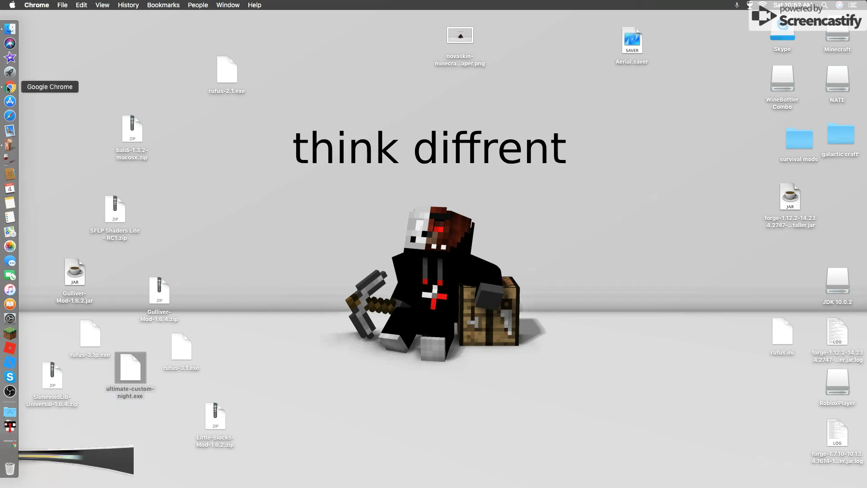
Step: Search Game Jolt for 'ulti' and open the Ultimate Custom Night game page
{"action": "left_click", "coordinate": [10, 88]}
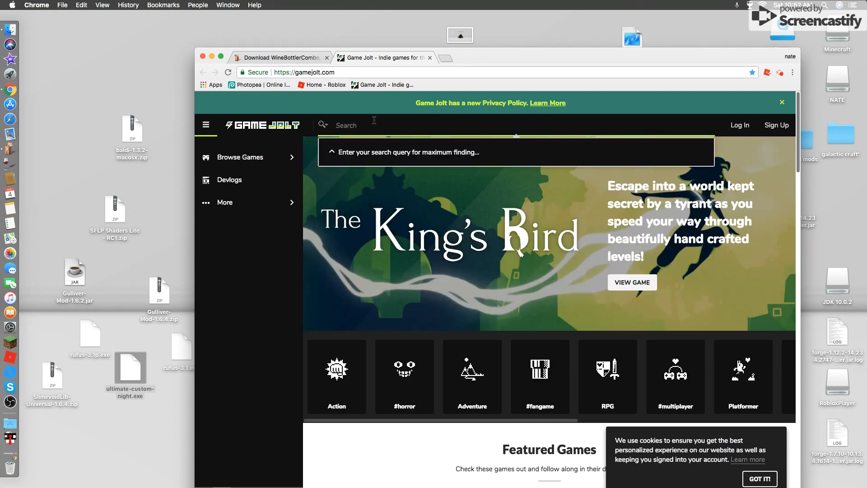
{"action": "type", "text": "u"}
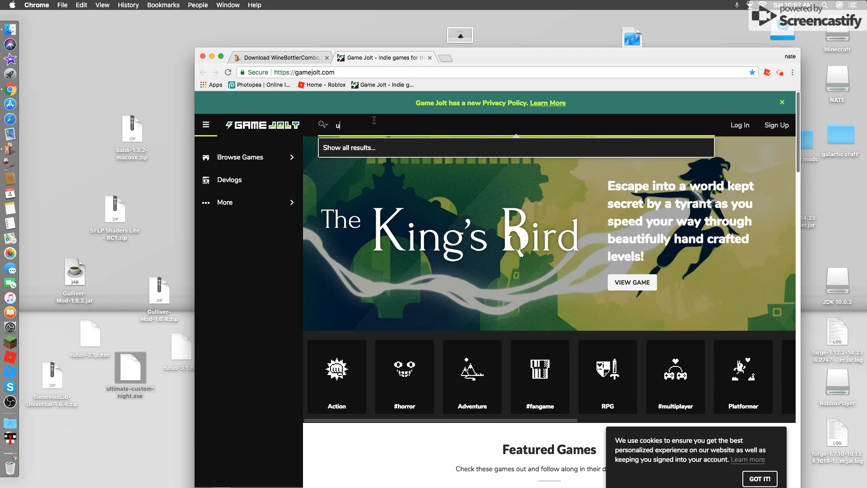
{"action": "type", "text": "li"}
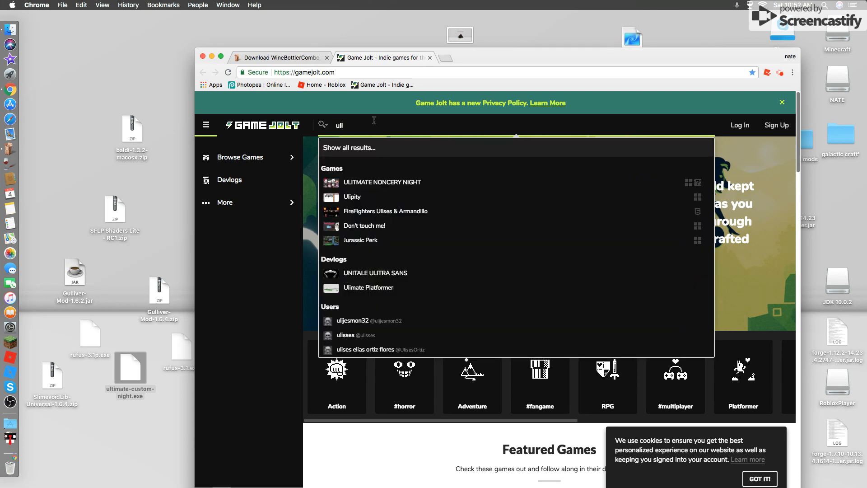
{"action": "mouse_move", "coordinate": [403, 248]}
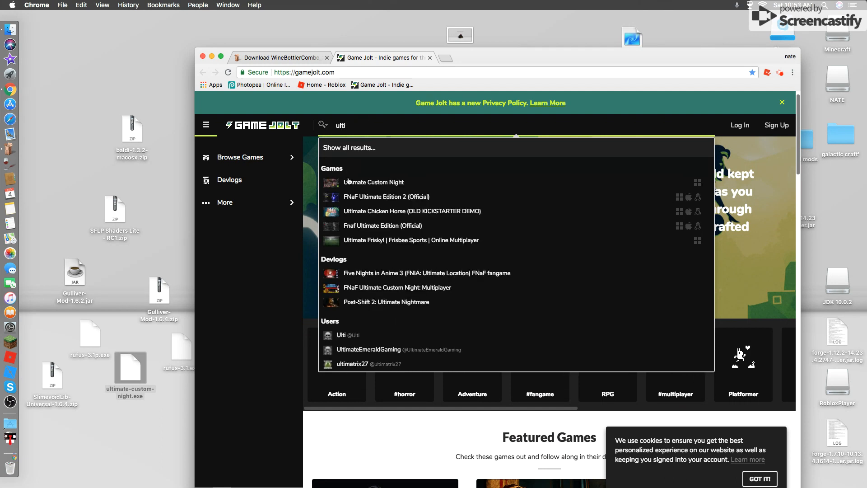
{"action": "left_click", "coordinate": [374, 182]}
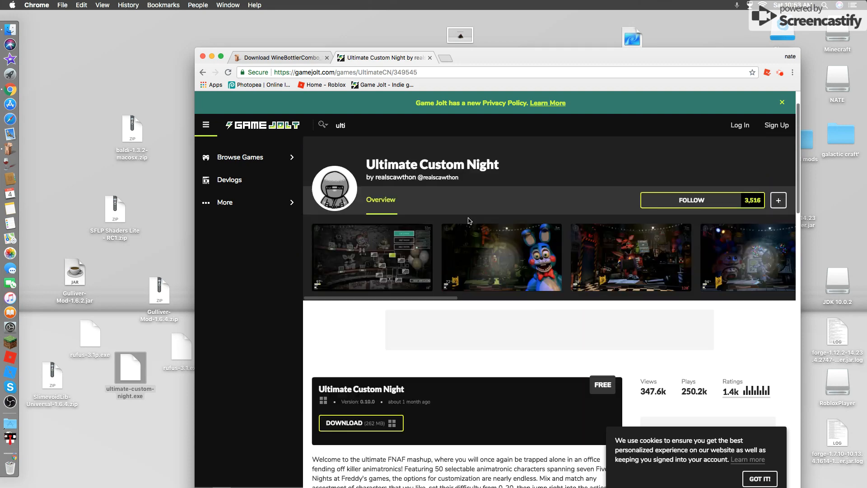
Step: Start the Ultimate Custom Night download and scroll through the download page
{"action": "scroll", "scroll_direction": "down", "scroll_amount": 3}
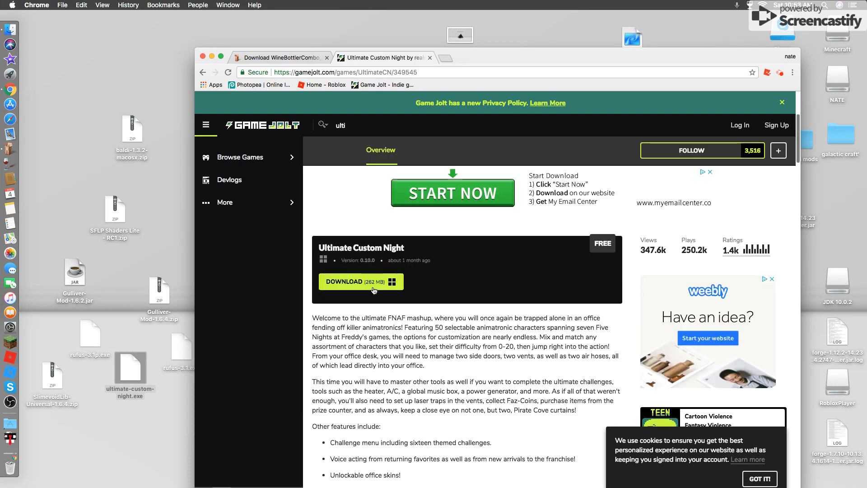
{"action": "left_click", "coordinate": [356, 281]}
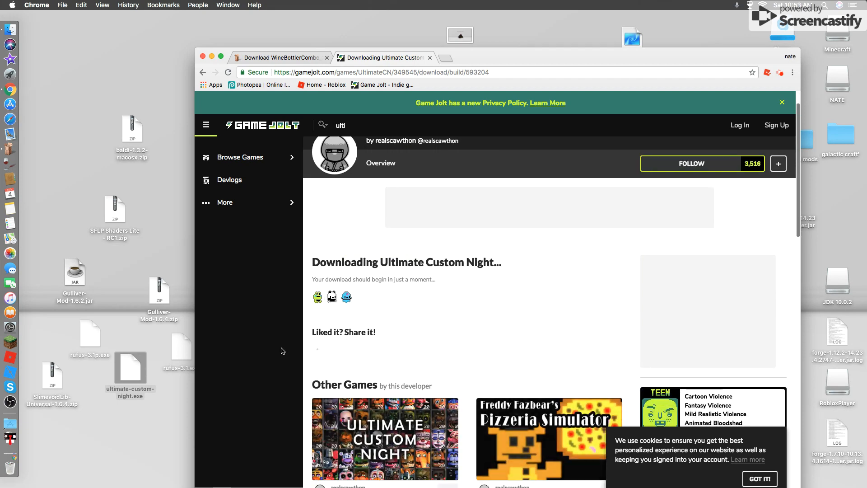
{"action": "scroll", "scroll_direction": "down", "scroll_amount": 3}
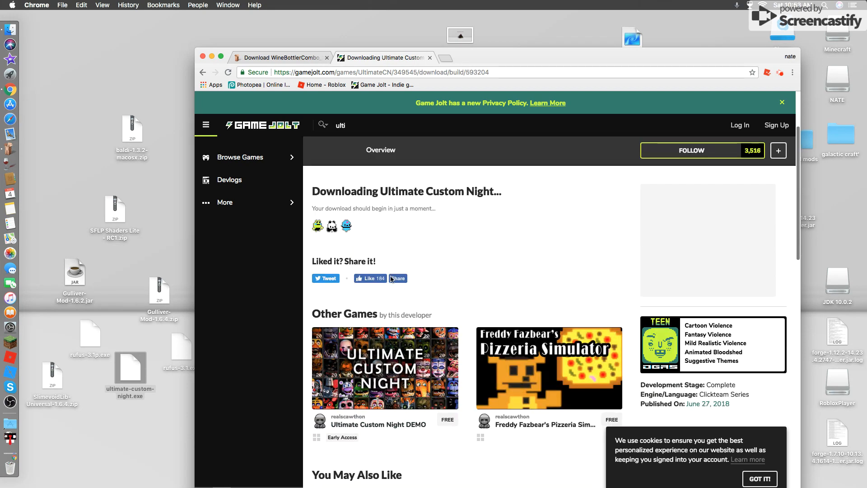
{"action": "mouse_move", "coordinate": [546, 357]}
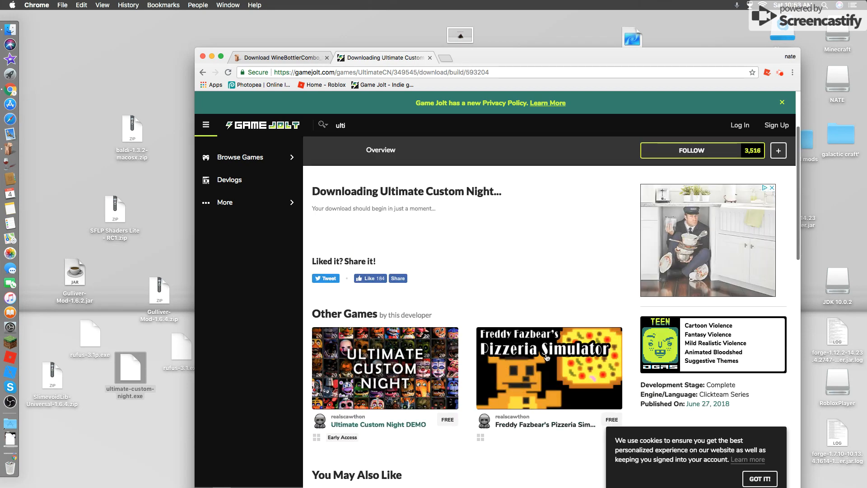
{"action": "scroll", "scroll_direction": "down", "scroll_amount": 3}
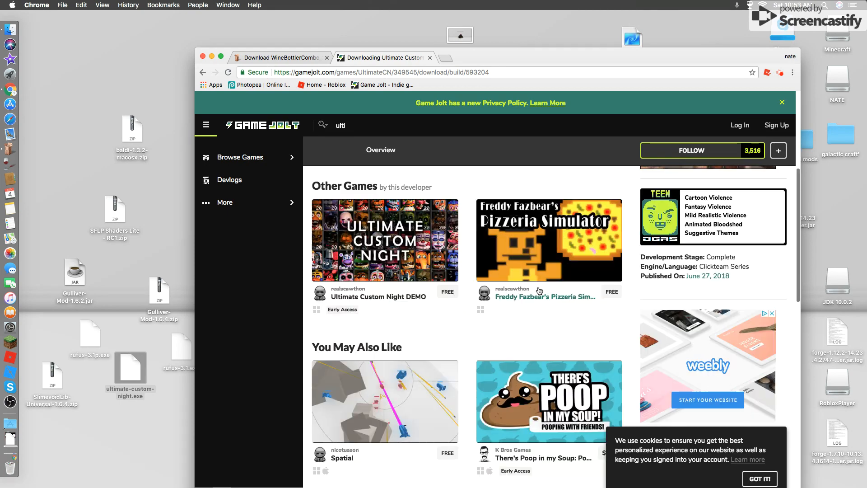
{"action": "scroll", "scroll_direction": "down", "scroll_amount": 3}
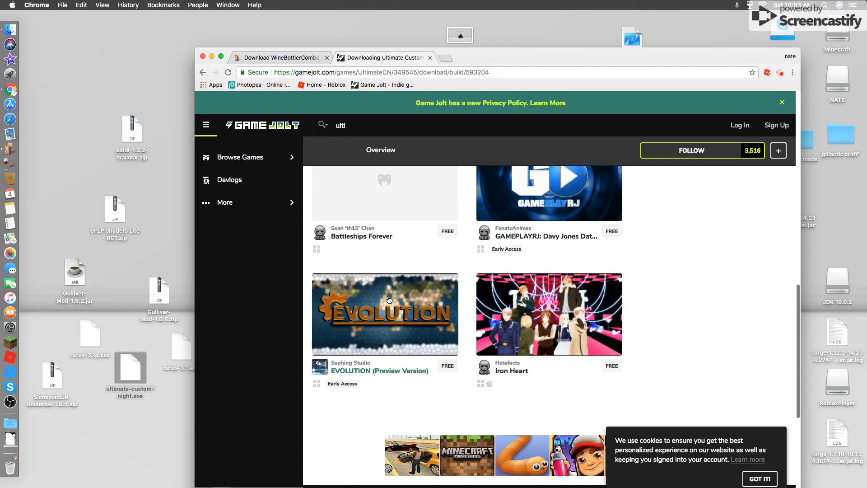
{"action": "scroll", "scroll_direction": "up", "scroll_amount": 3}
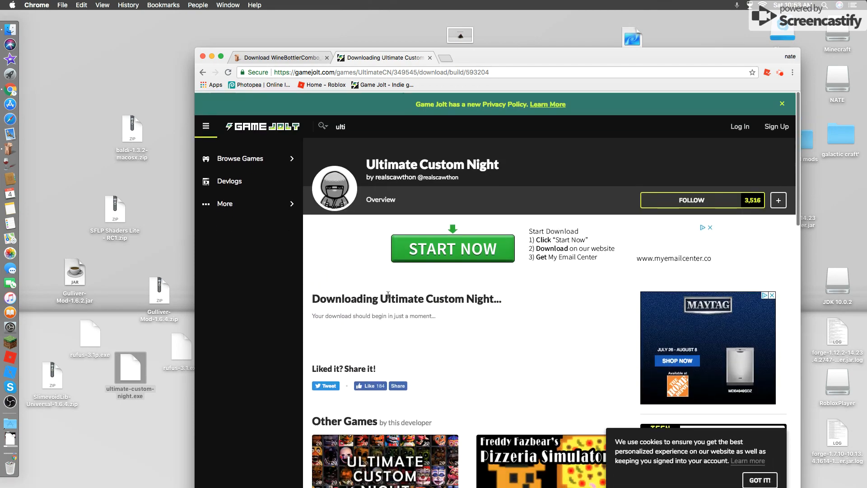
{"action": "scroll", "scroll_direction": "down", "scroll_amount": 3}
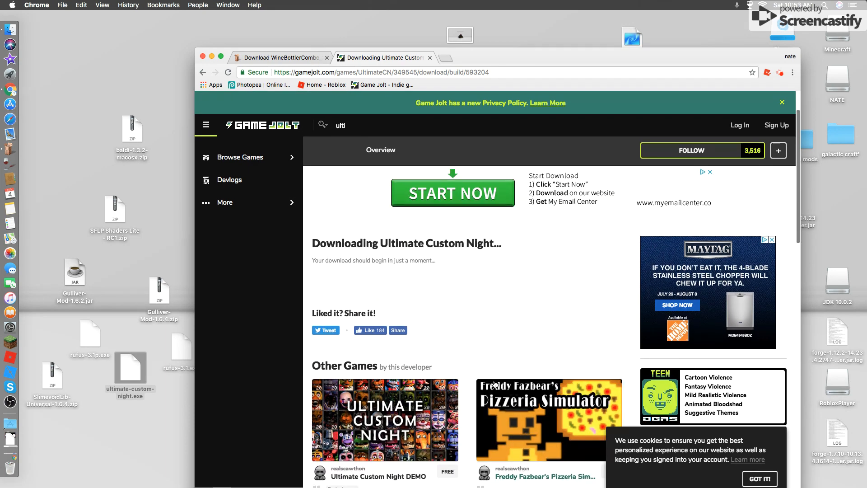
{"action": "scroll", "scroll_direction": "down", "scroll_amount": 3}
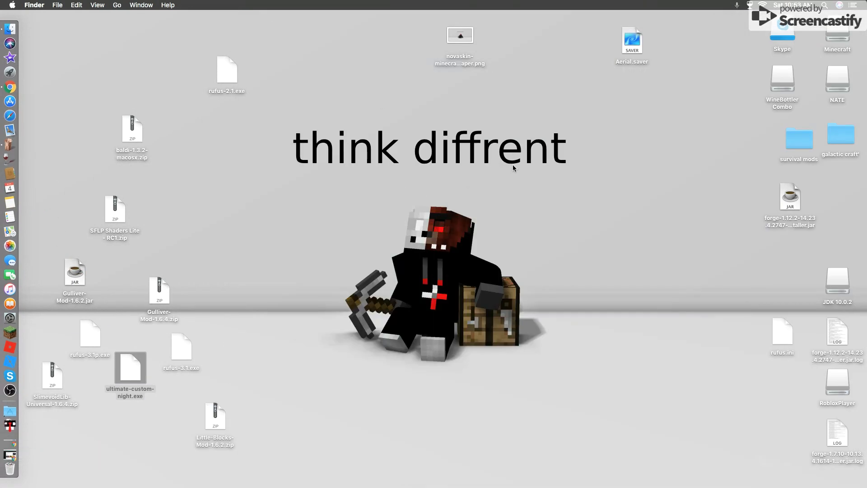
{"action": "mouse_move", "coordinate": [256, 178]}
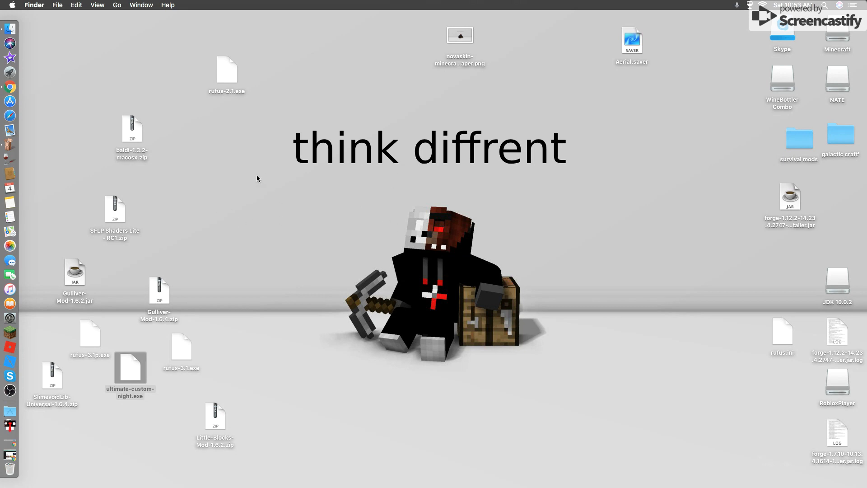
{"action": "mouse_move", "coordinate": [105, 197]}
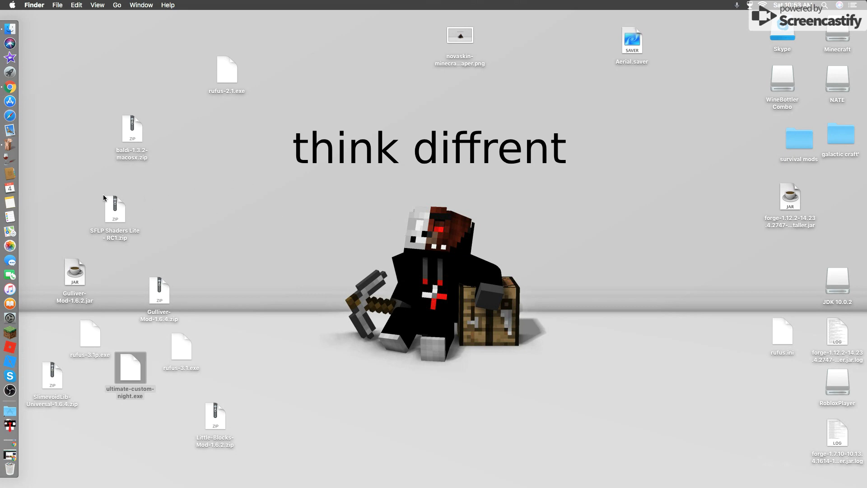
Step: Deselect ultimate-custom-night.exe on the desktop while the game launches through Wine
{"action": "left_click", "coordinate": [292, 197]}
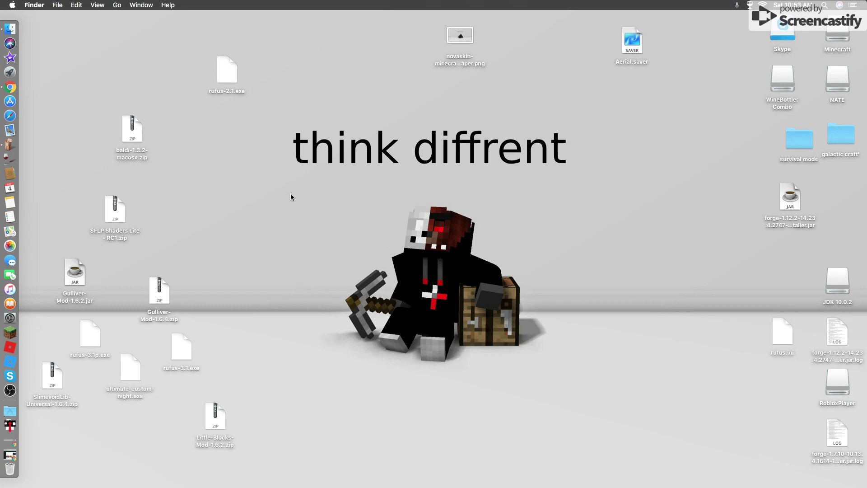
{"action": "mouse_move", "coordinate": [259, 143]}
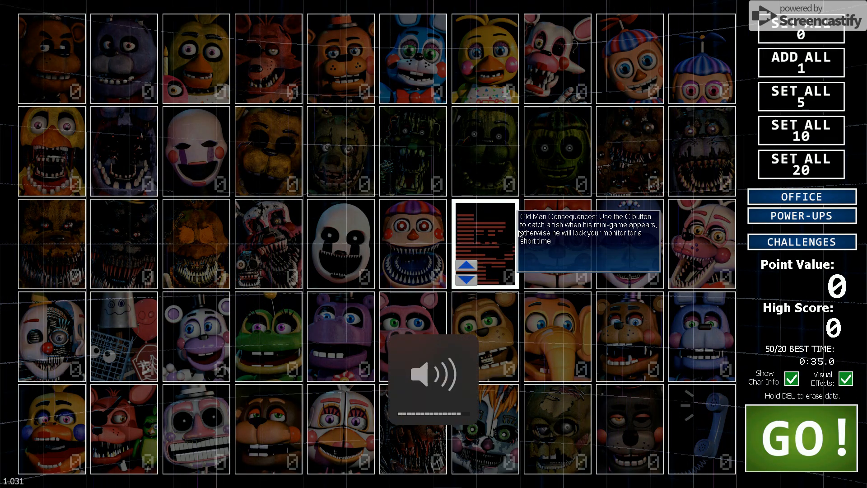
Step: Set Circus Baby's difficulty to 1 and start the night with GO!
{"action": "left_click", "coordinate": [557, 243]}
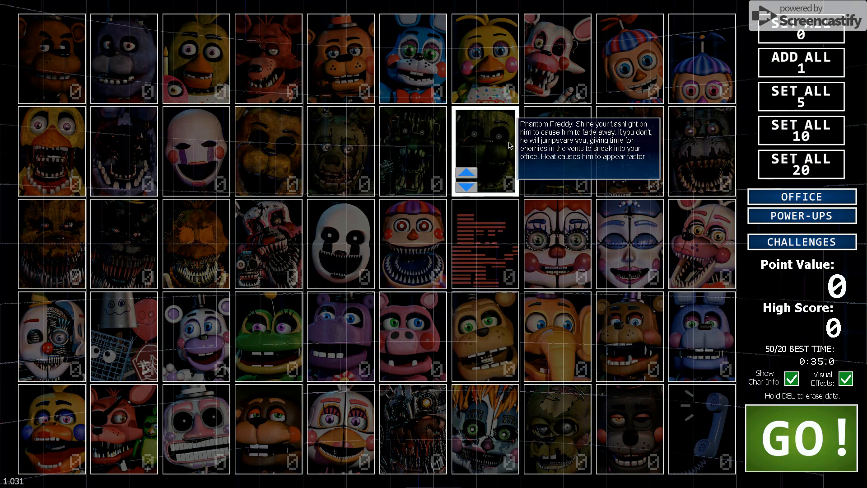
{"action": "mouse_move", "coordinate": [628, 248]}
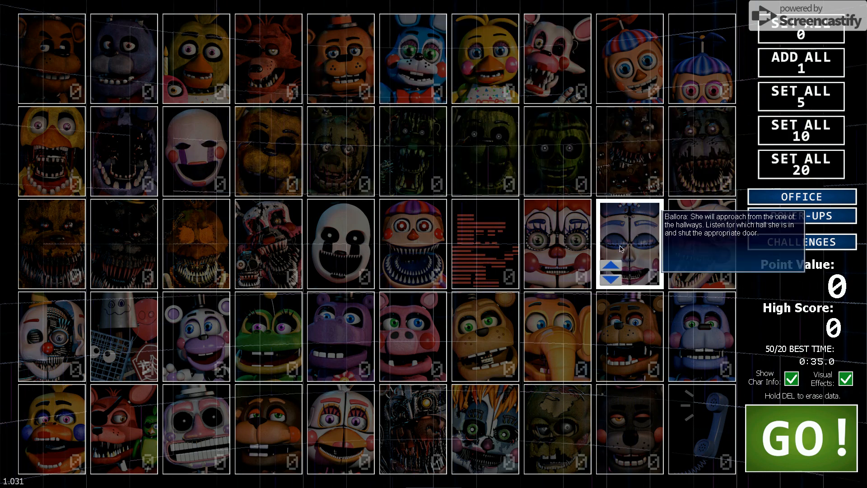
{"action": "mouse_move", "coordinate": [341, 238]}
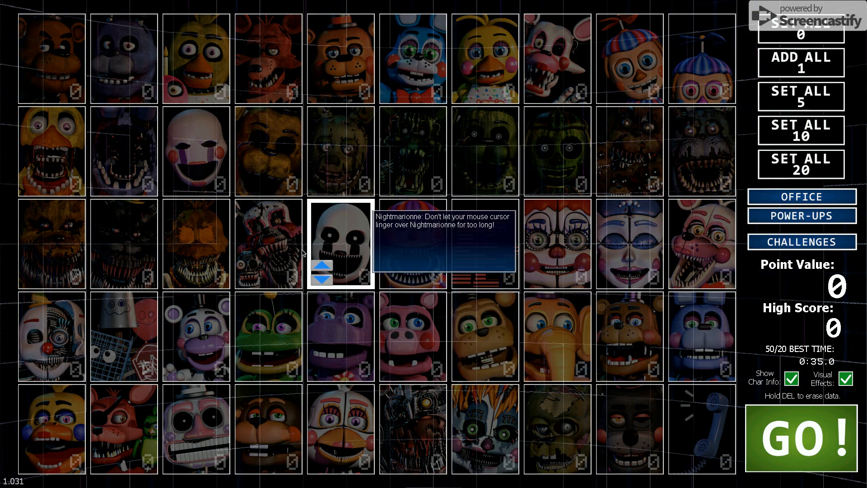
{"action": "mouse_move", "coordinate": [477, 336]}
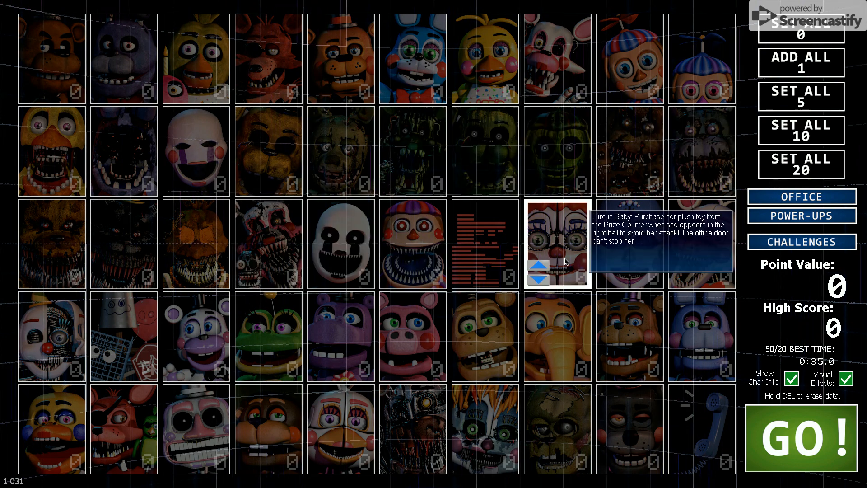
{"action": "left_click", "coordinate": [539, 253]}
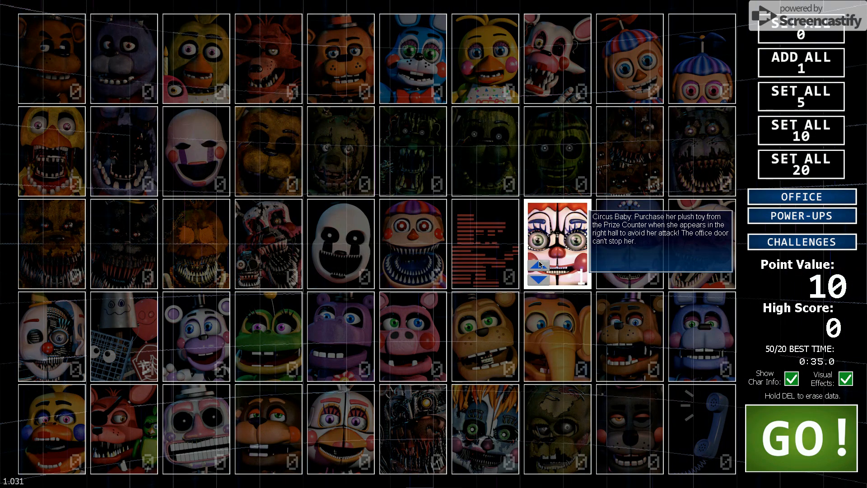
{"action": "left_click", "coordinate": [558, 244]}
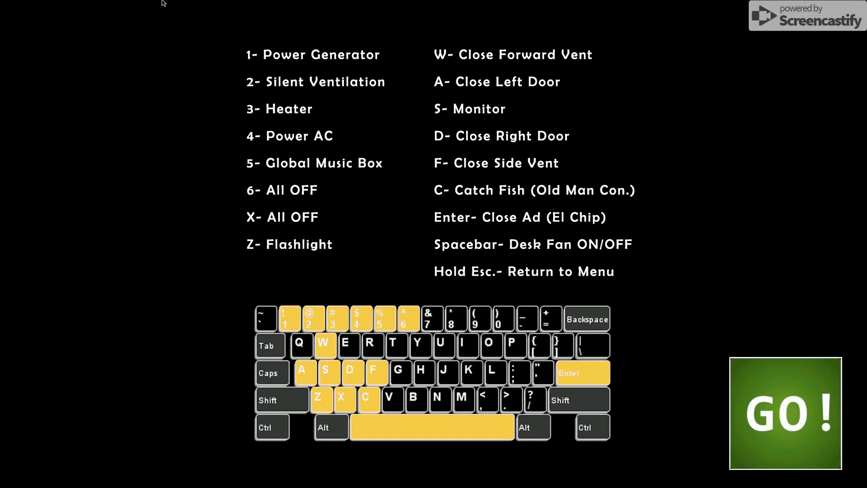
{"action": "mouse_move", "coordinate": [255, 117]}
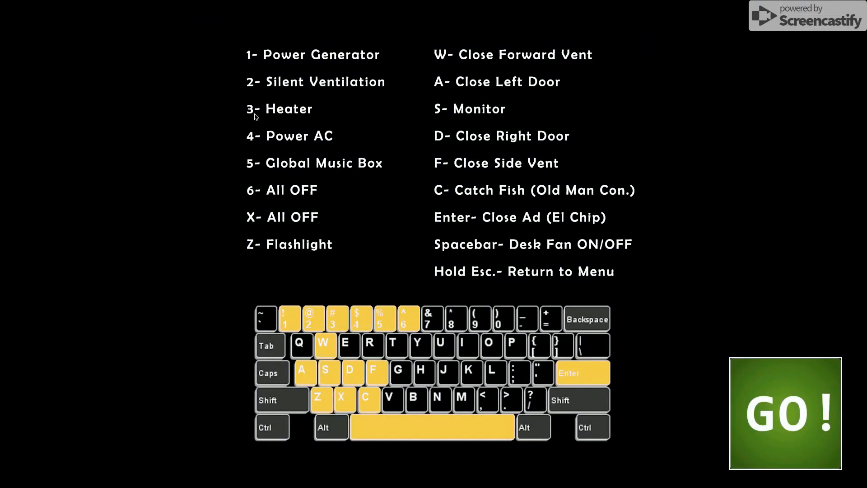
Step: Dismiss the controls overview with GO! to reach the office at 12 am
{"action": "left_click", "coordinate": [786, 414]}
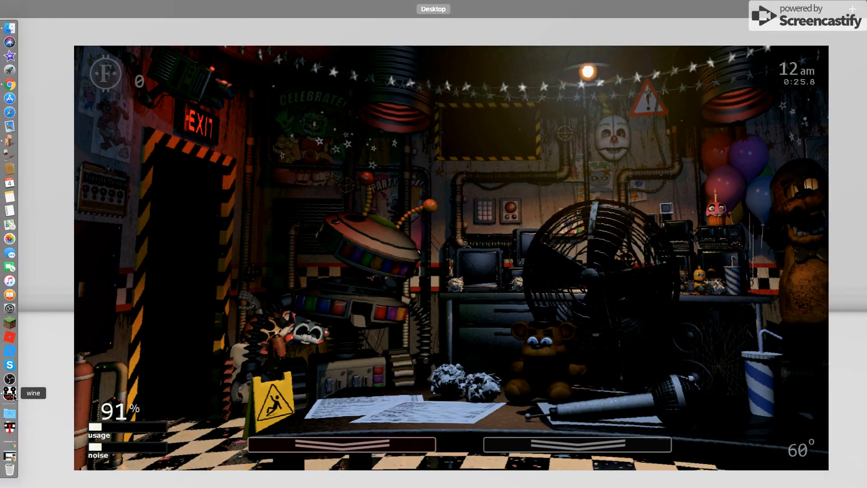
{"action": "mouse_move", "coordinate": [9, 55]}
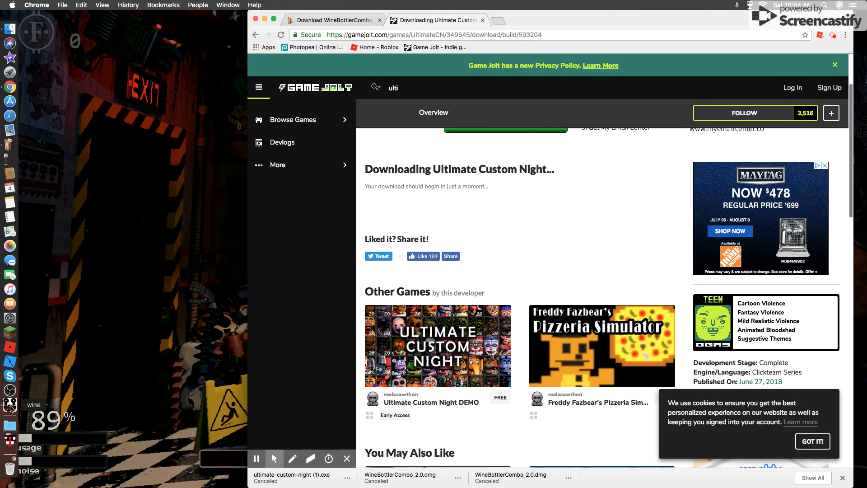
Step: Quit the game from the Wine Dock icon and open Screencastify's recording controls
{"action": "right_click", "coordinate": [10, 406]}
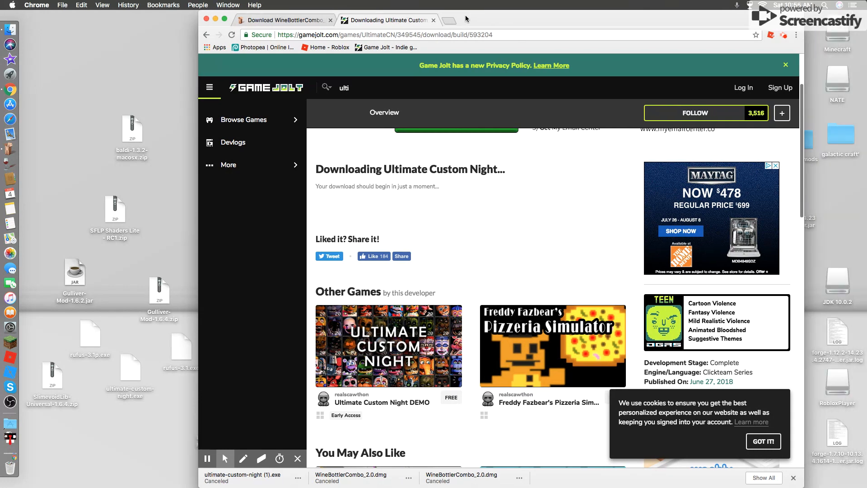
{"action": "mouse_move", "coordinate": [703, 23]}
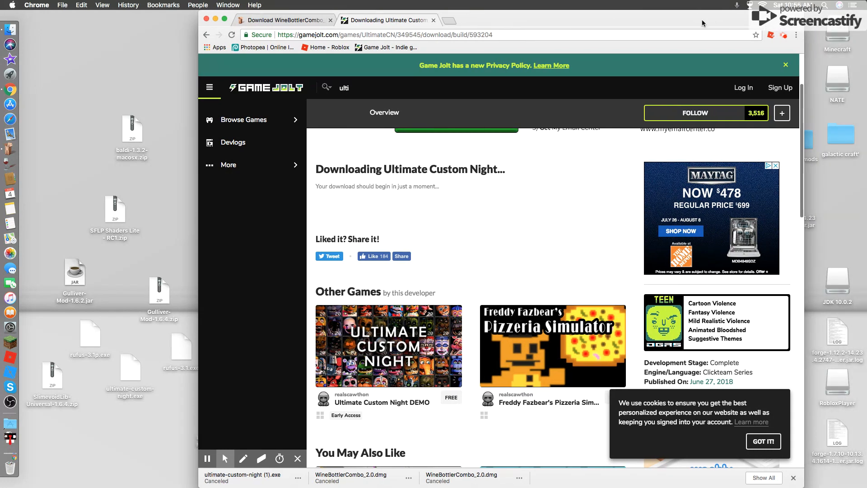
{"action": "mouse_move", "coordinate": [766, 44]}
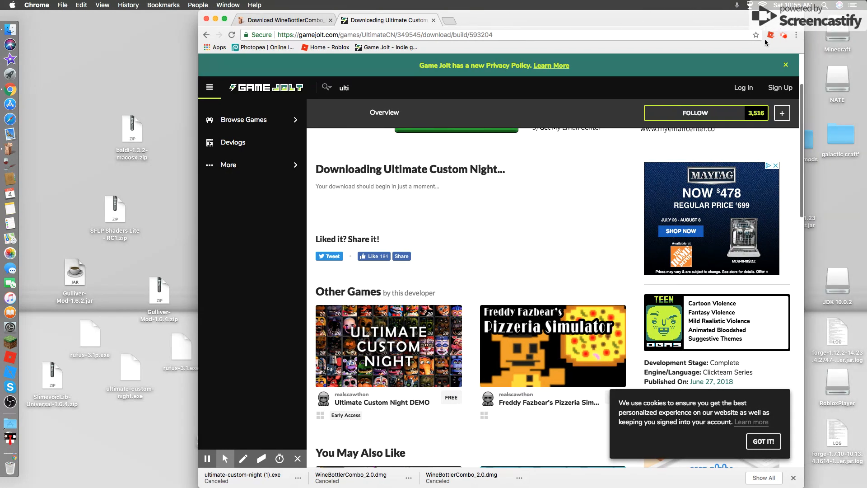
{"action": "mouse_move", "coordinate": [783, 34]}
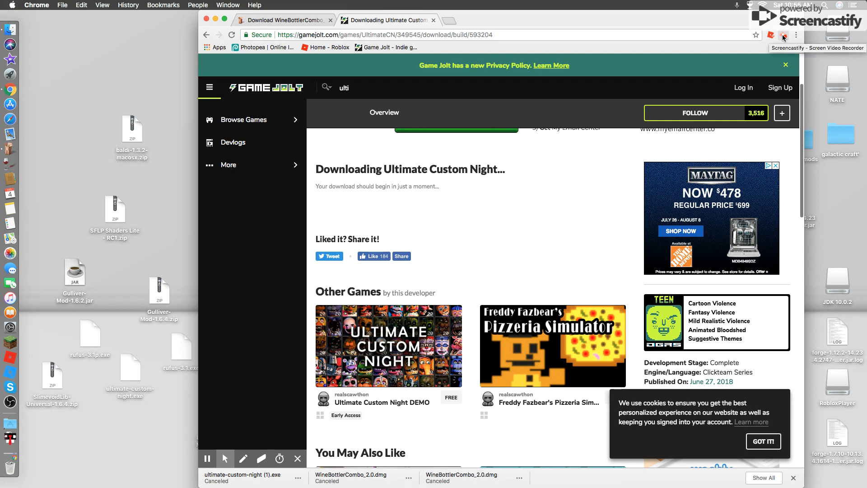
{"action": "left_click", "coordinate": [784, 35]}
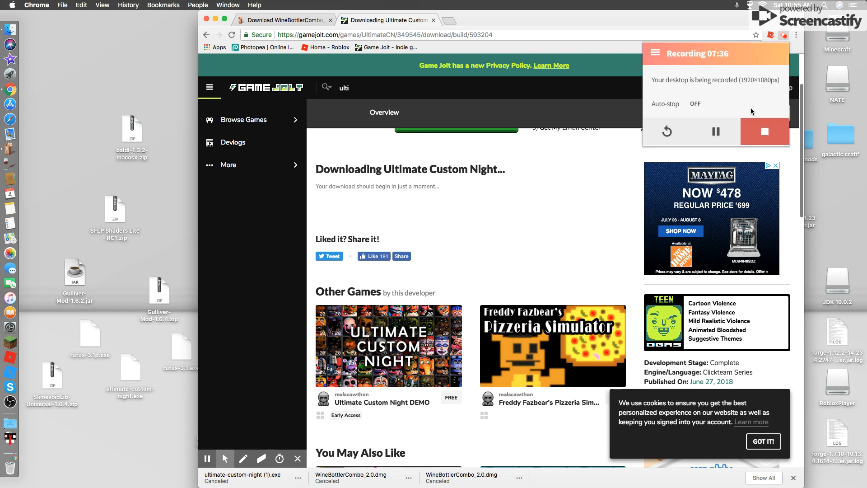